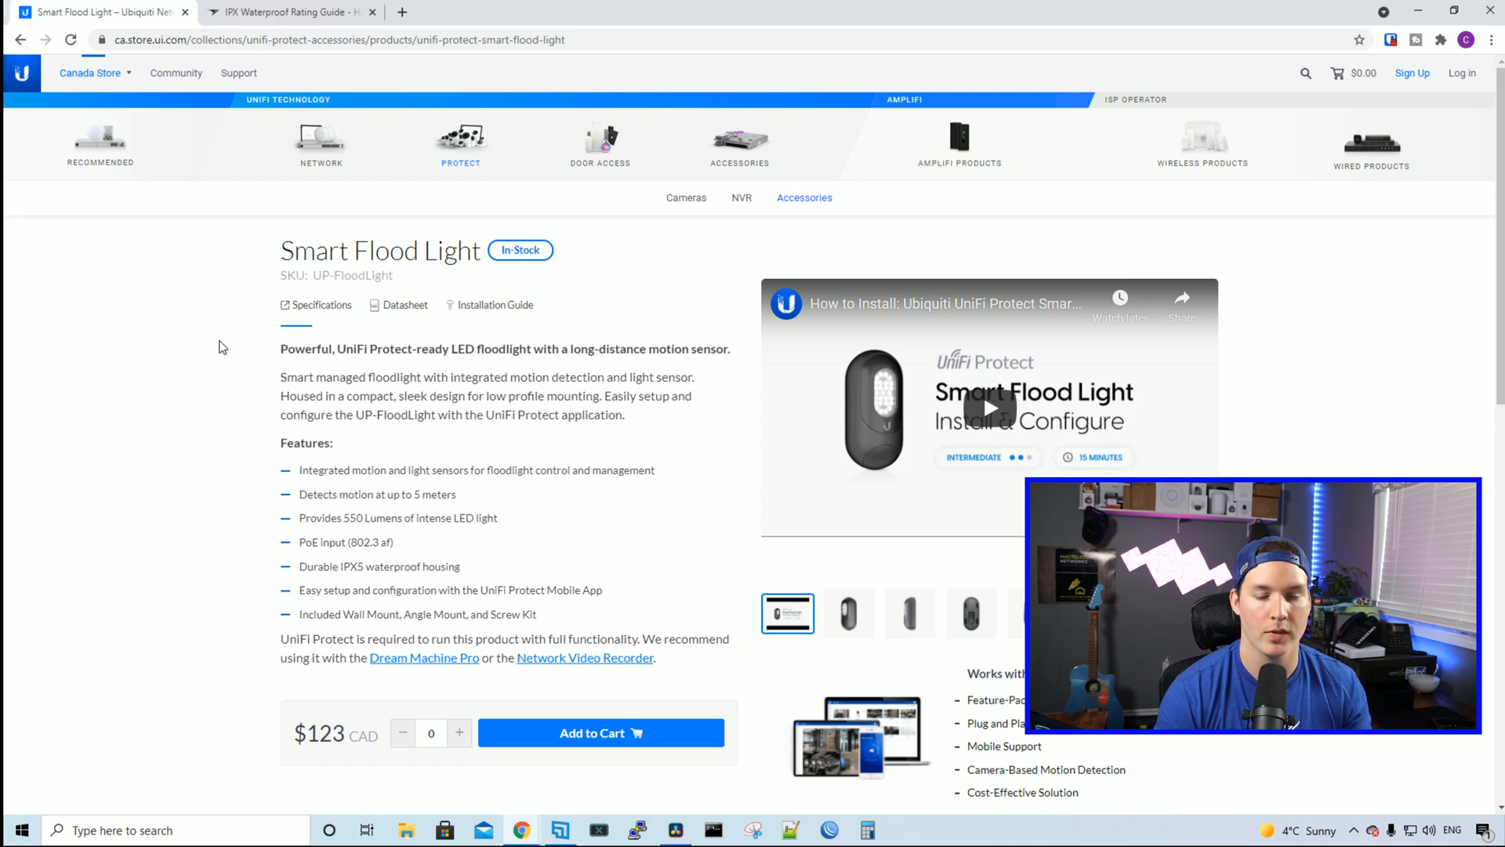
Step: Review the IPX-0 to IPX-8 waterproof rating table, then return to the UniFi Network devices list
click(295, 12)
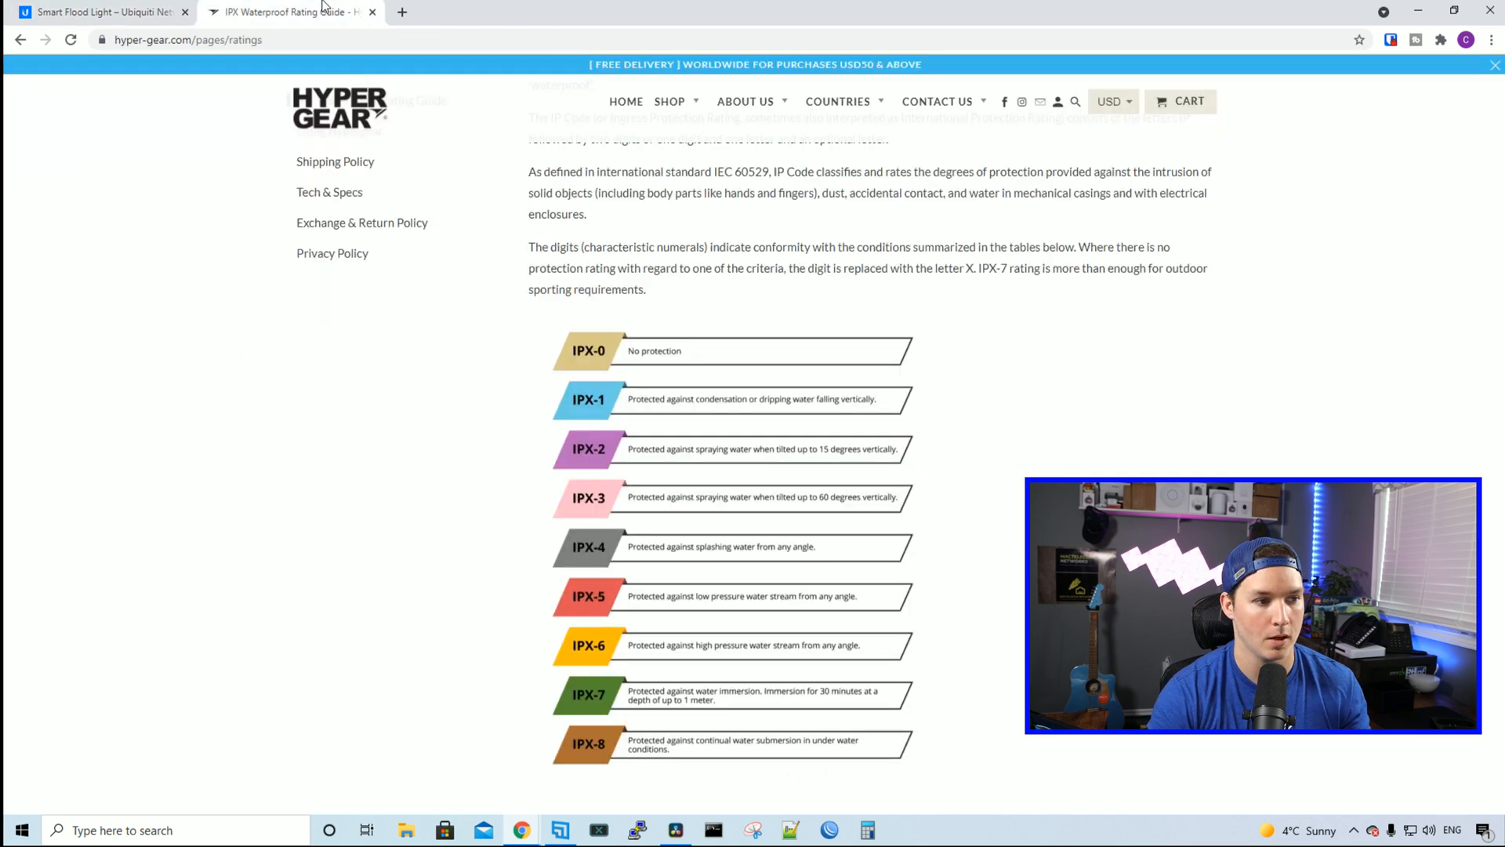
mouse_move(483, 455)
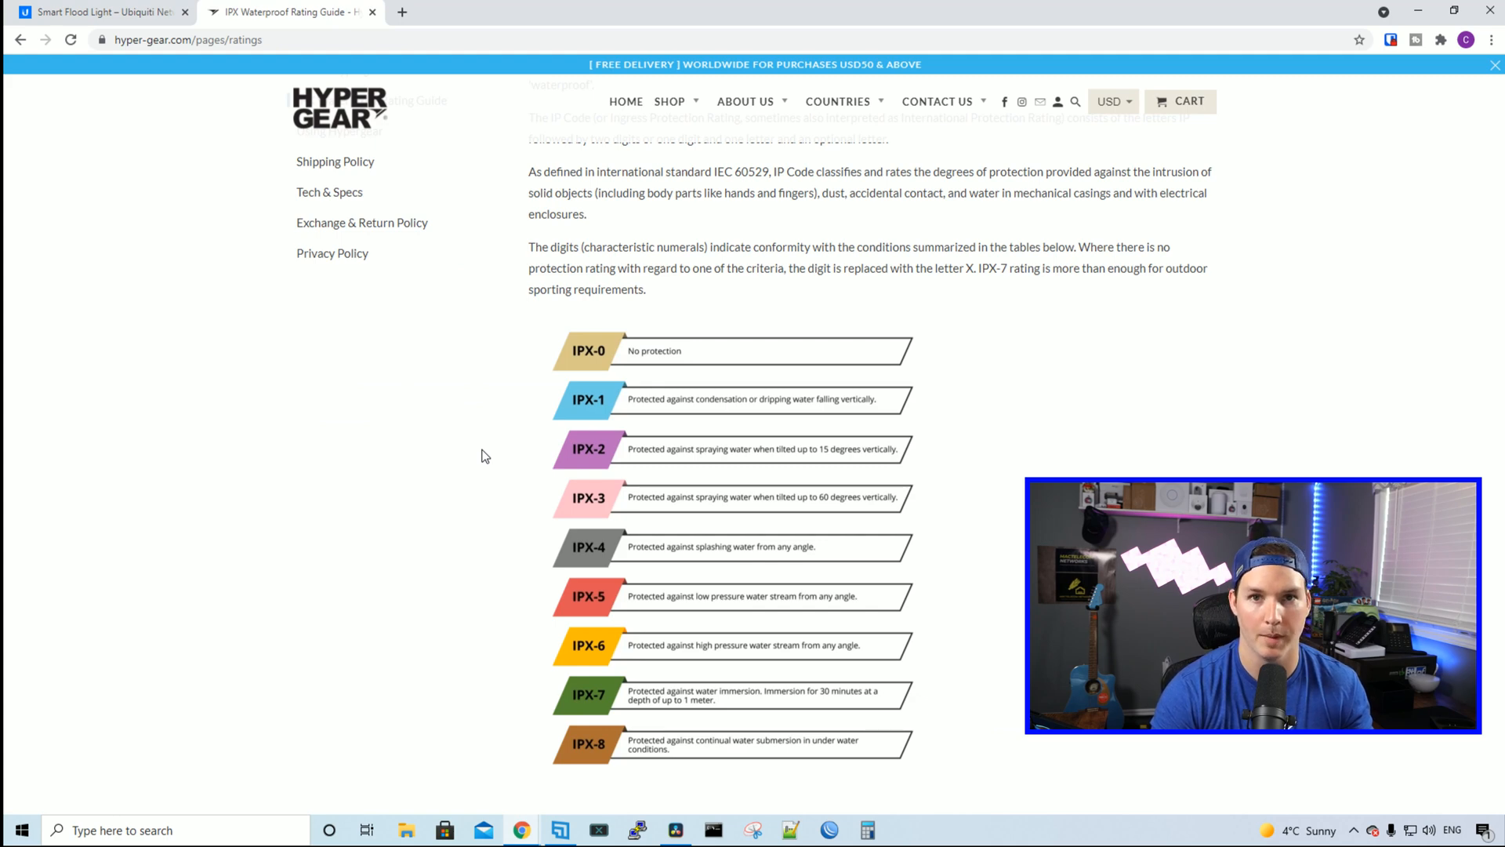
click(102, 13)
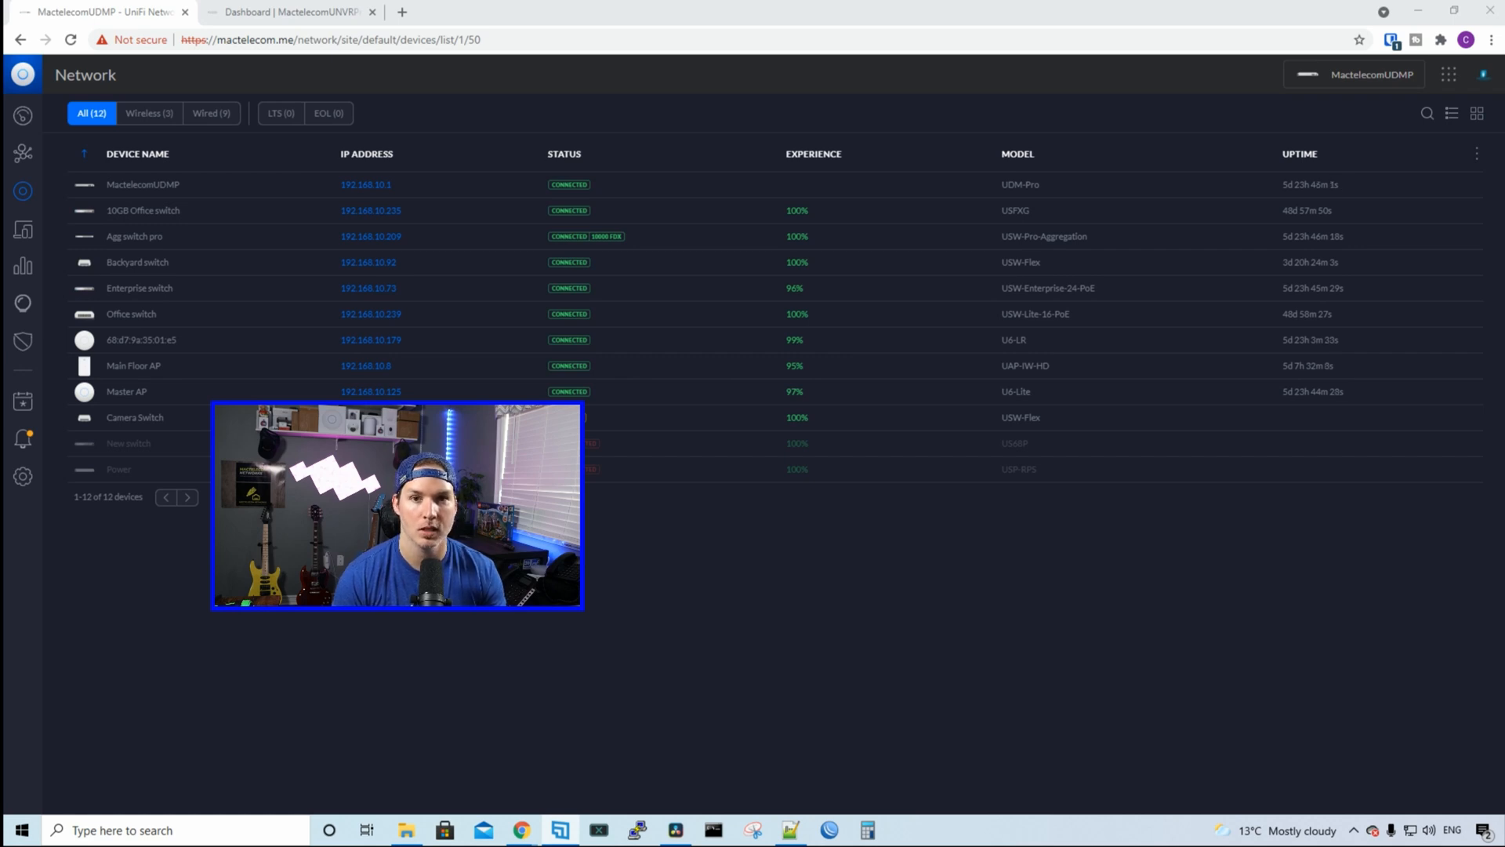
mouse_move(171, 269)
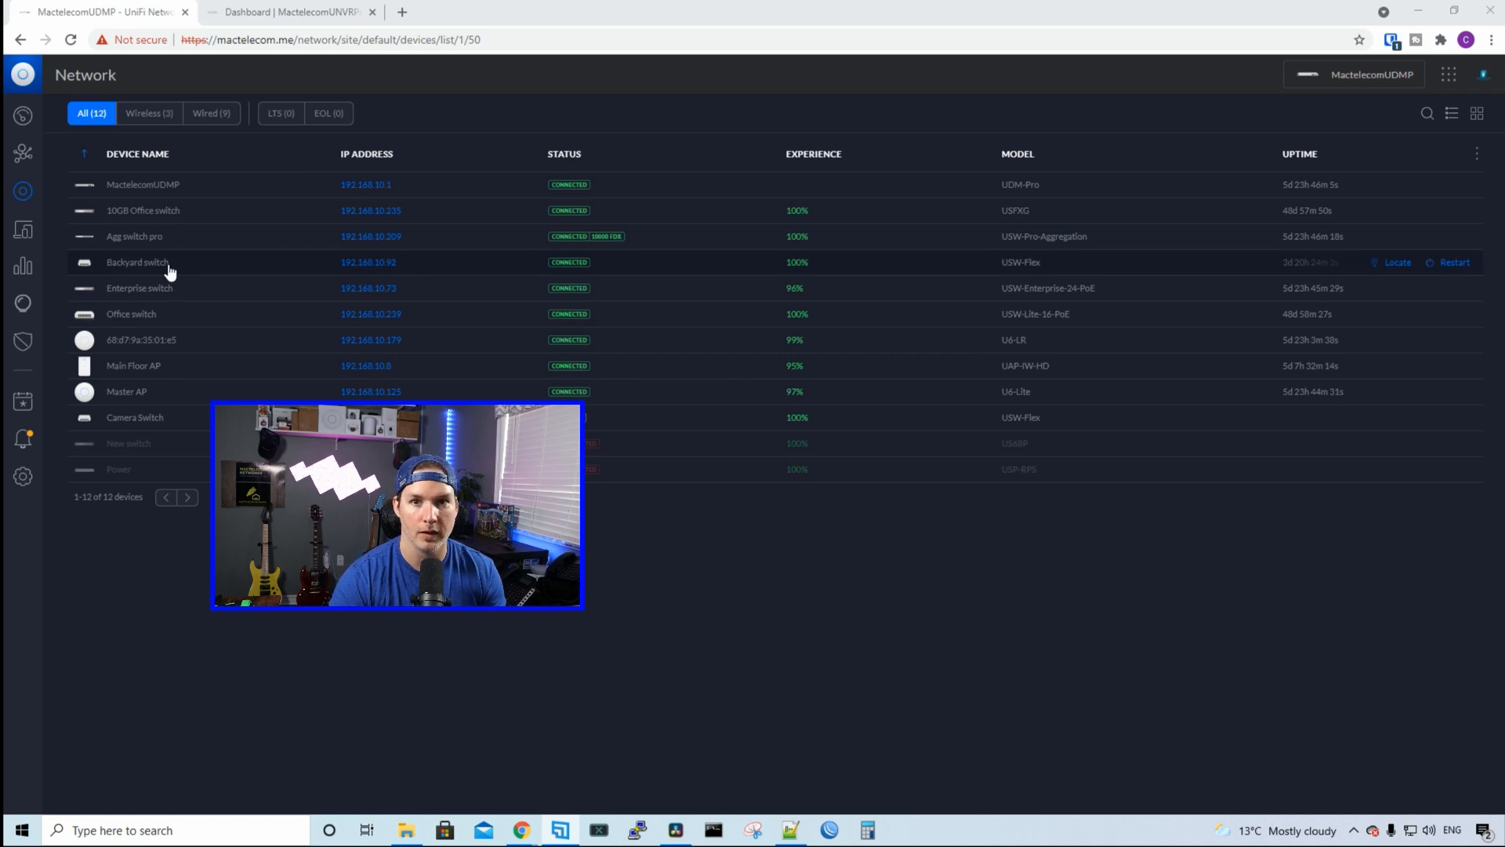
Step: Assign the MactelecomCamera (40) profile to port 2 of the Backyard switch and apply it
click(138, 263)
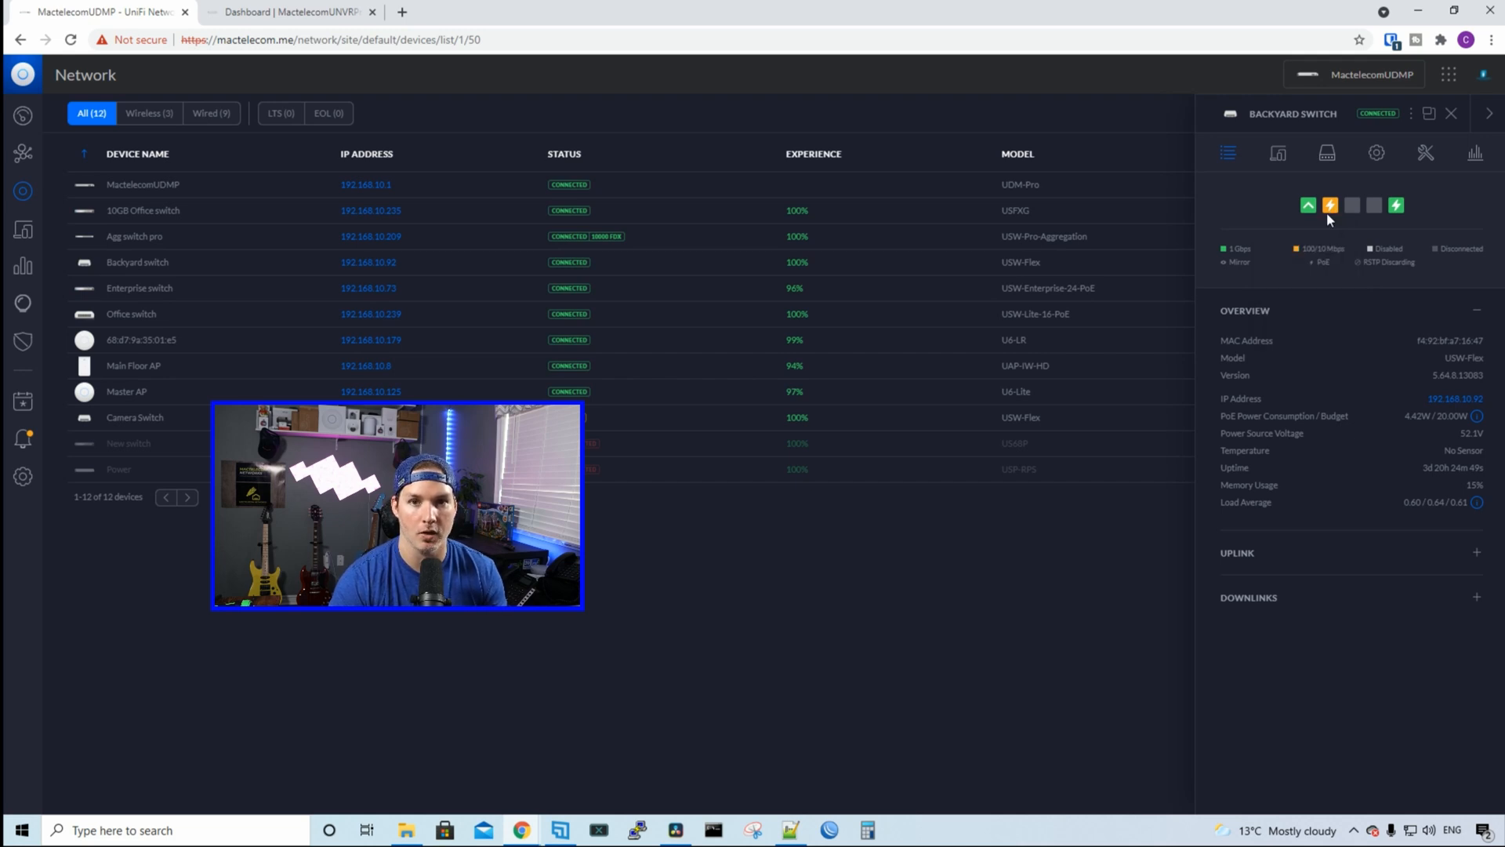
mouse_move(1330, 206)
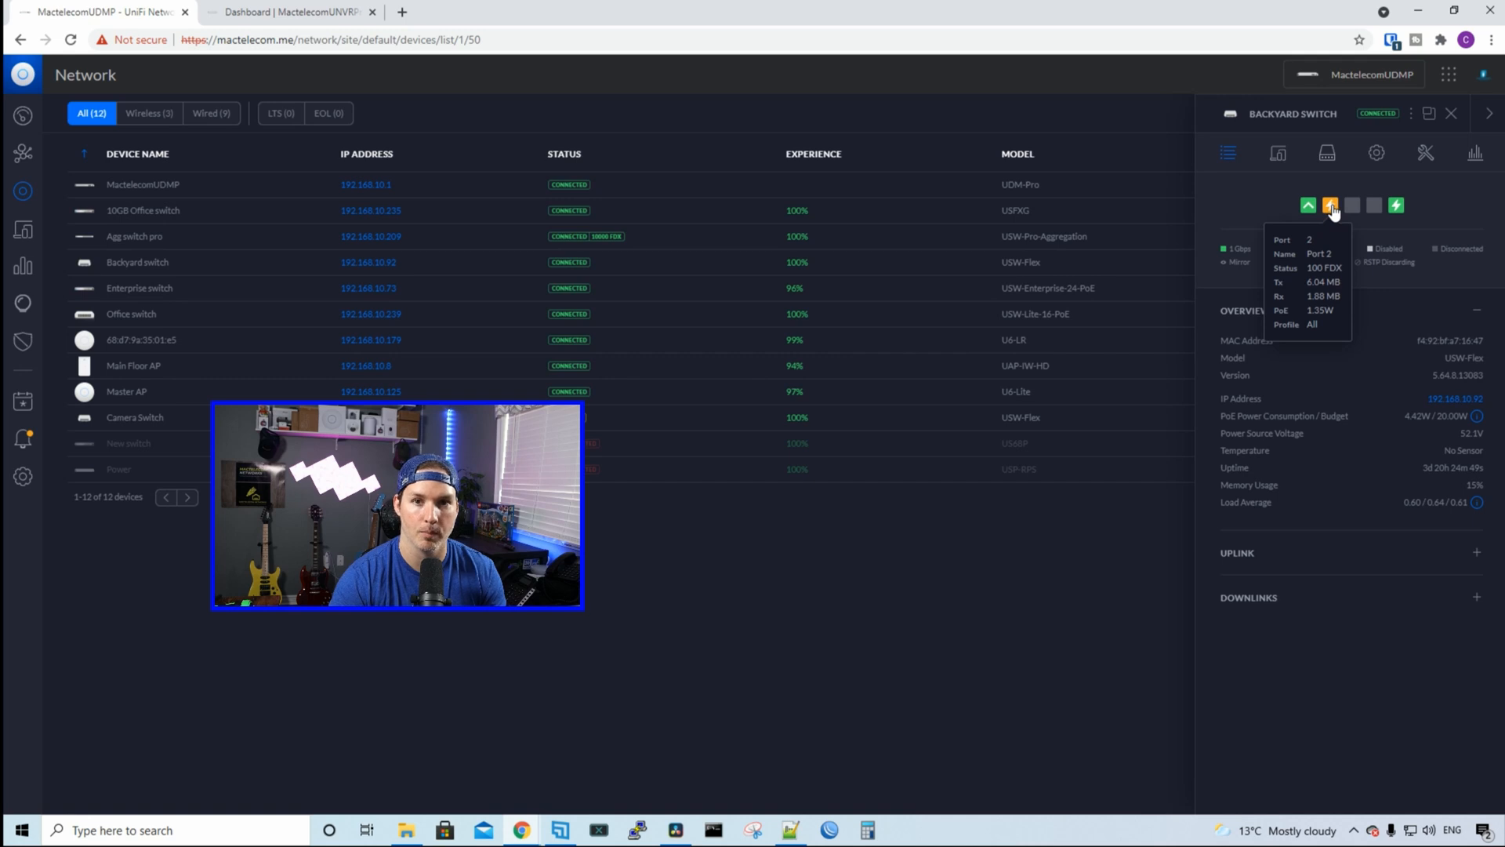
click(1327, 154)
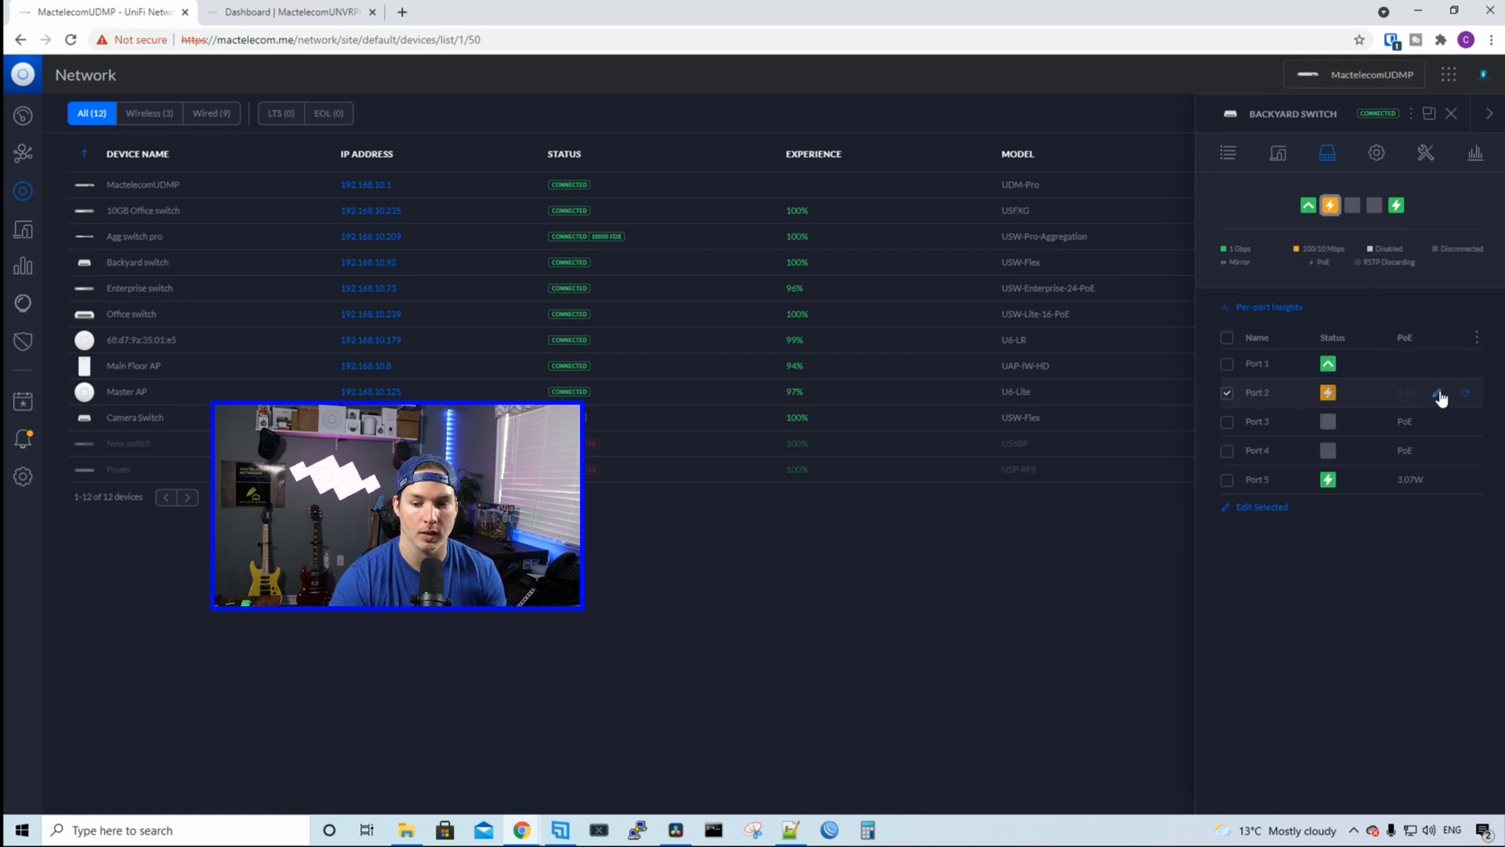
click(1440, 392)
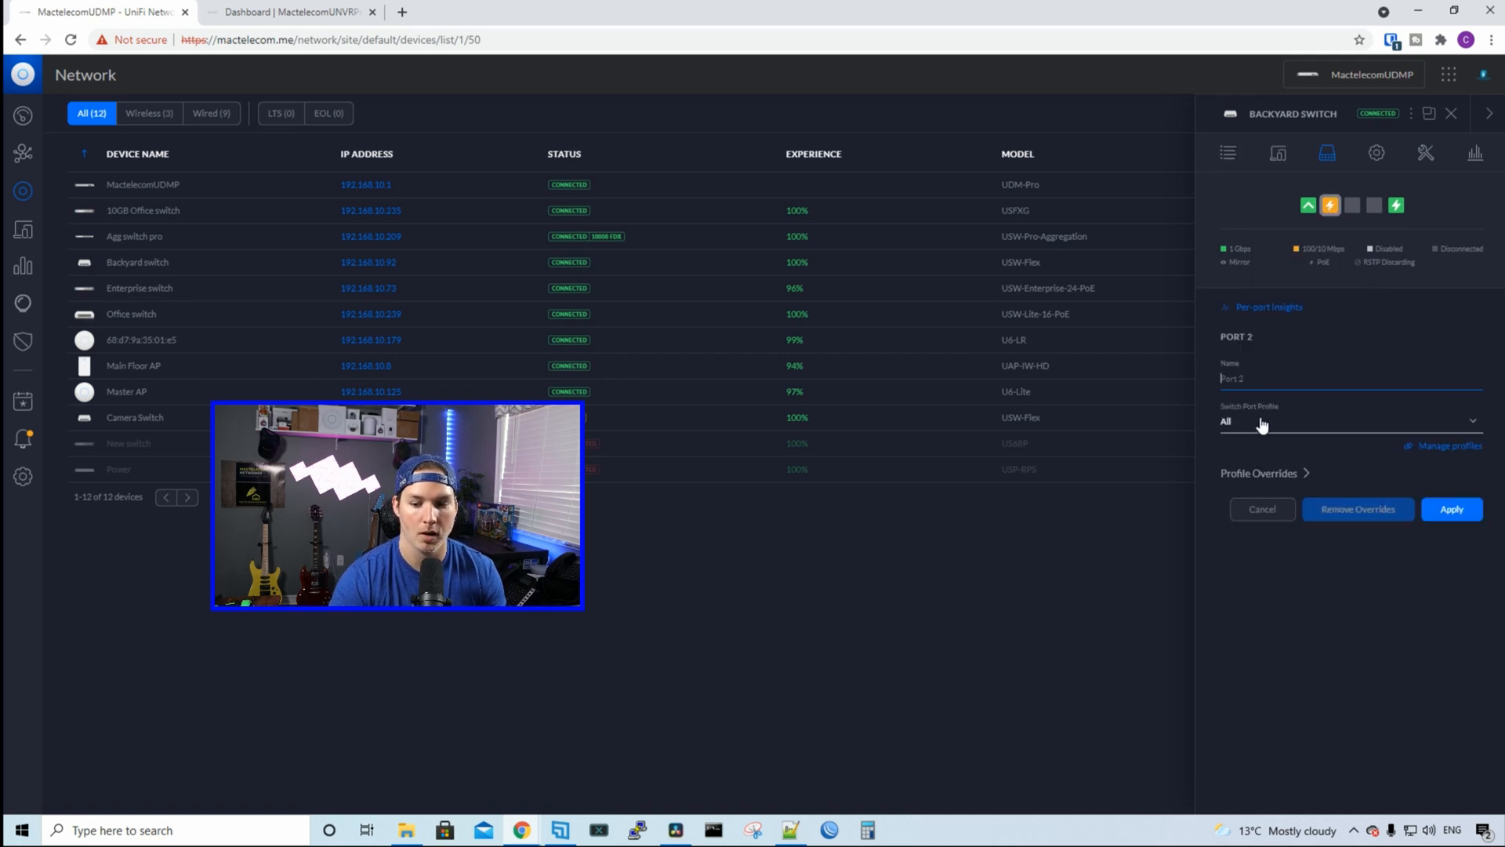
click(1348, 421)
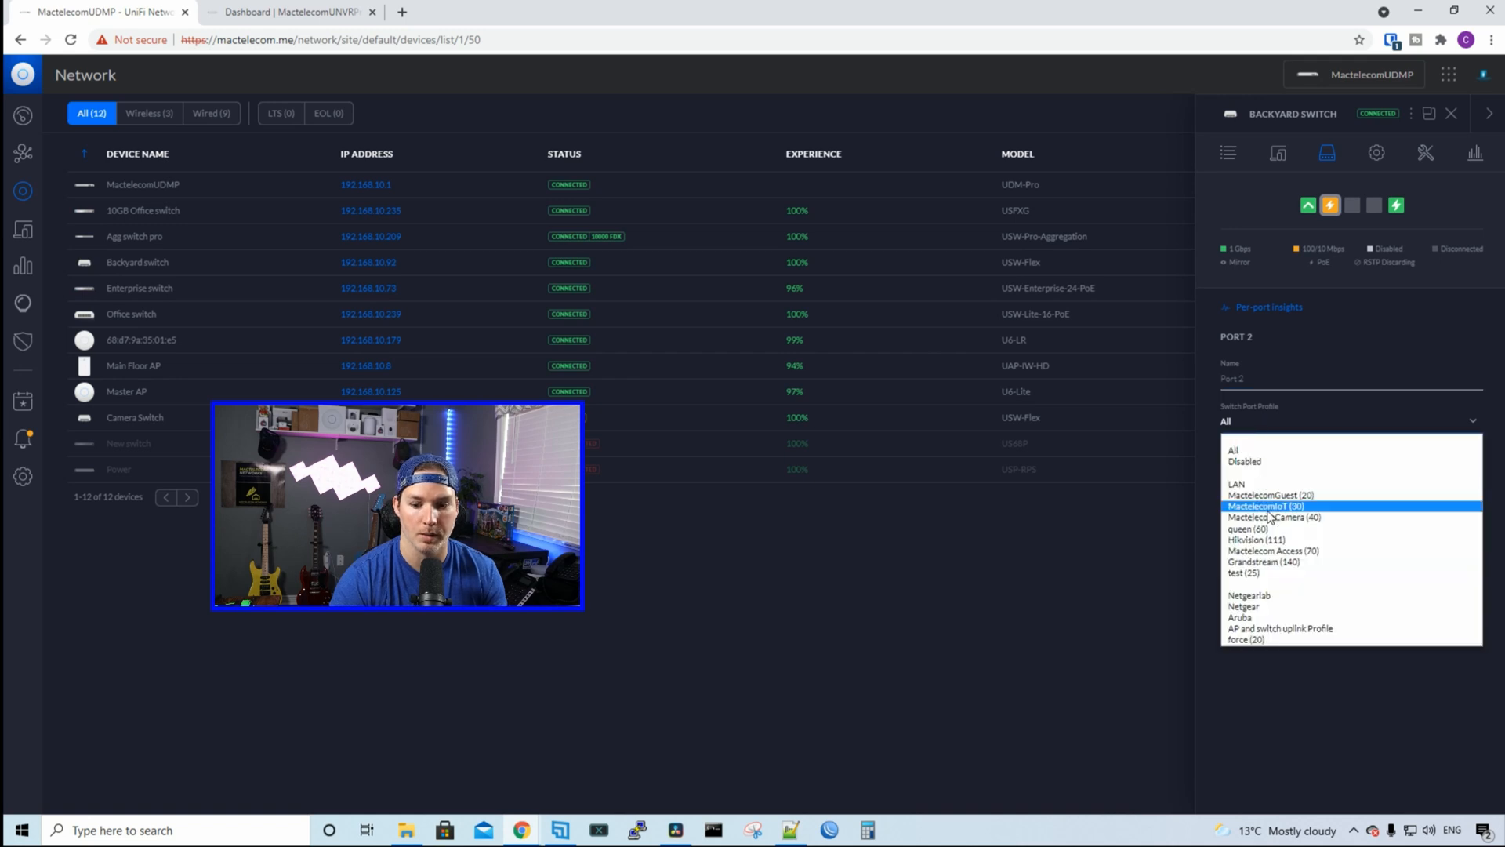
click(1273, 517)
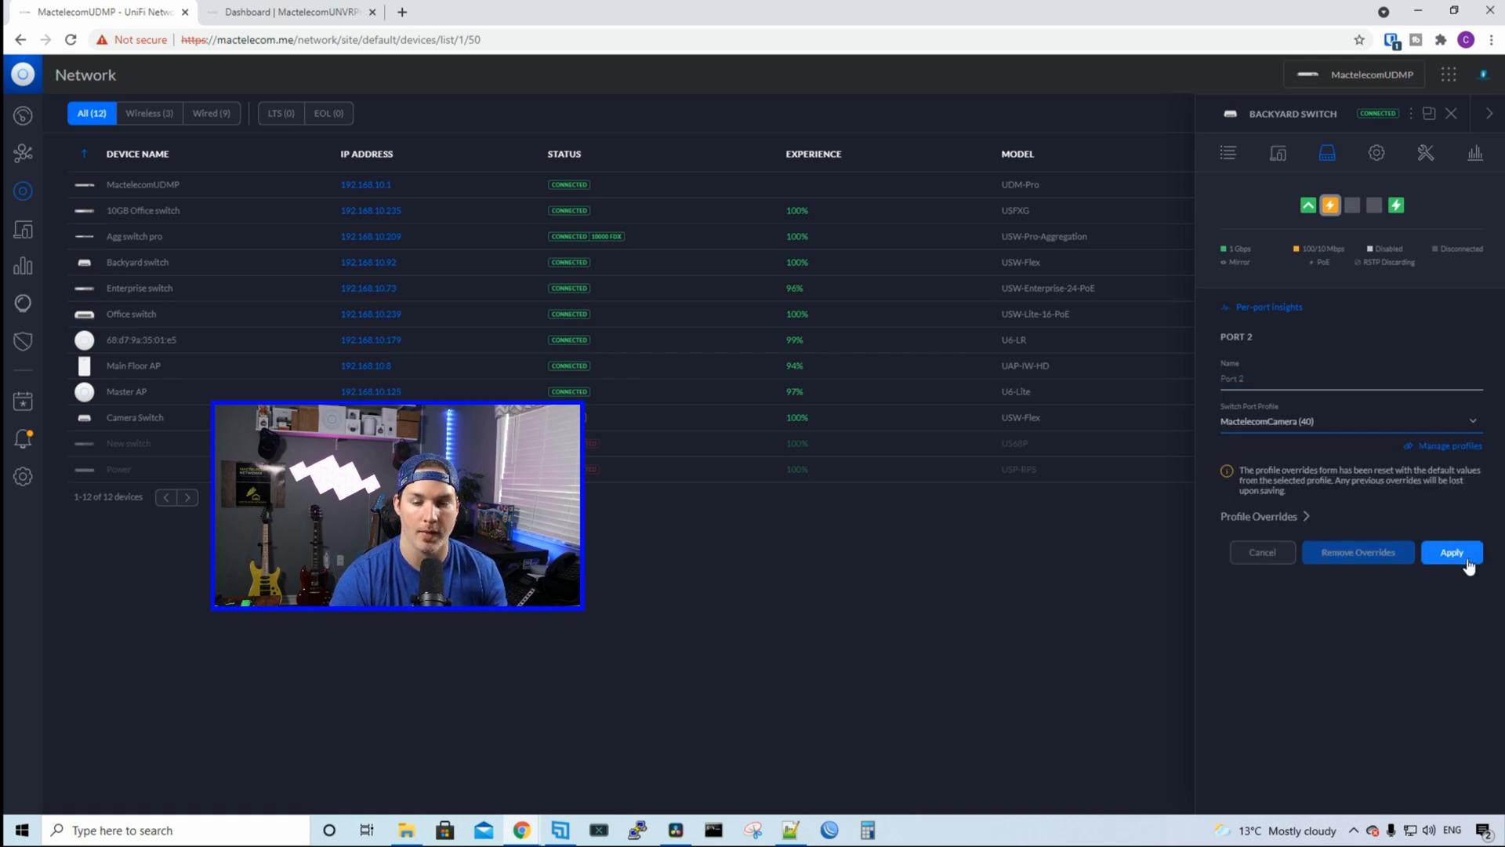
click(1452, 552)
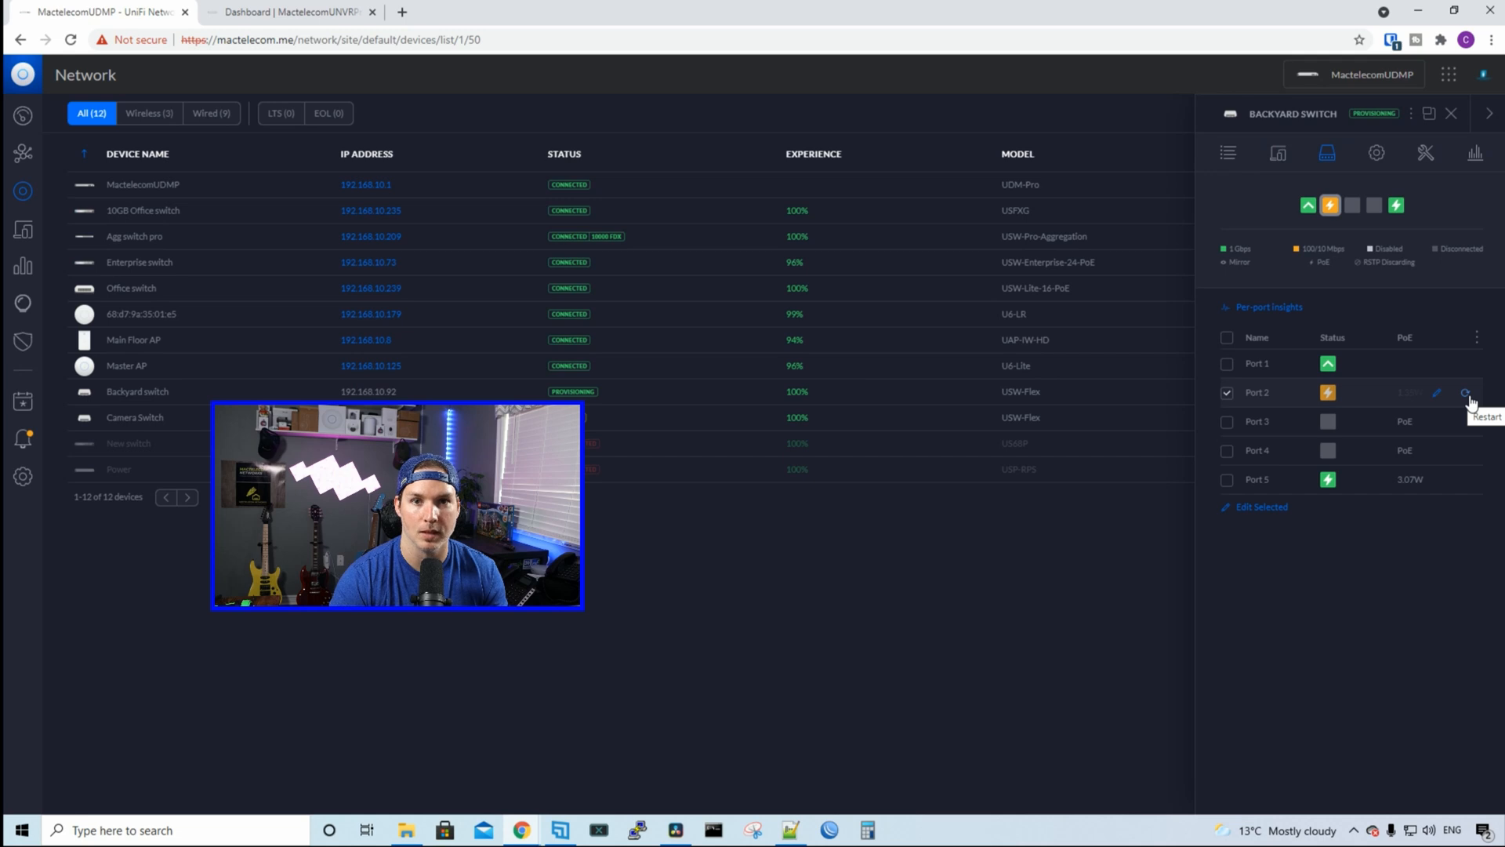
Step: Power-cycle port 2 of the Backyard switch and confirm
click(1465, 390)
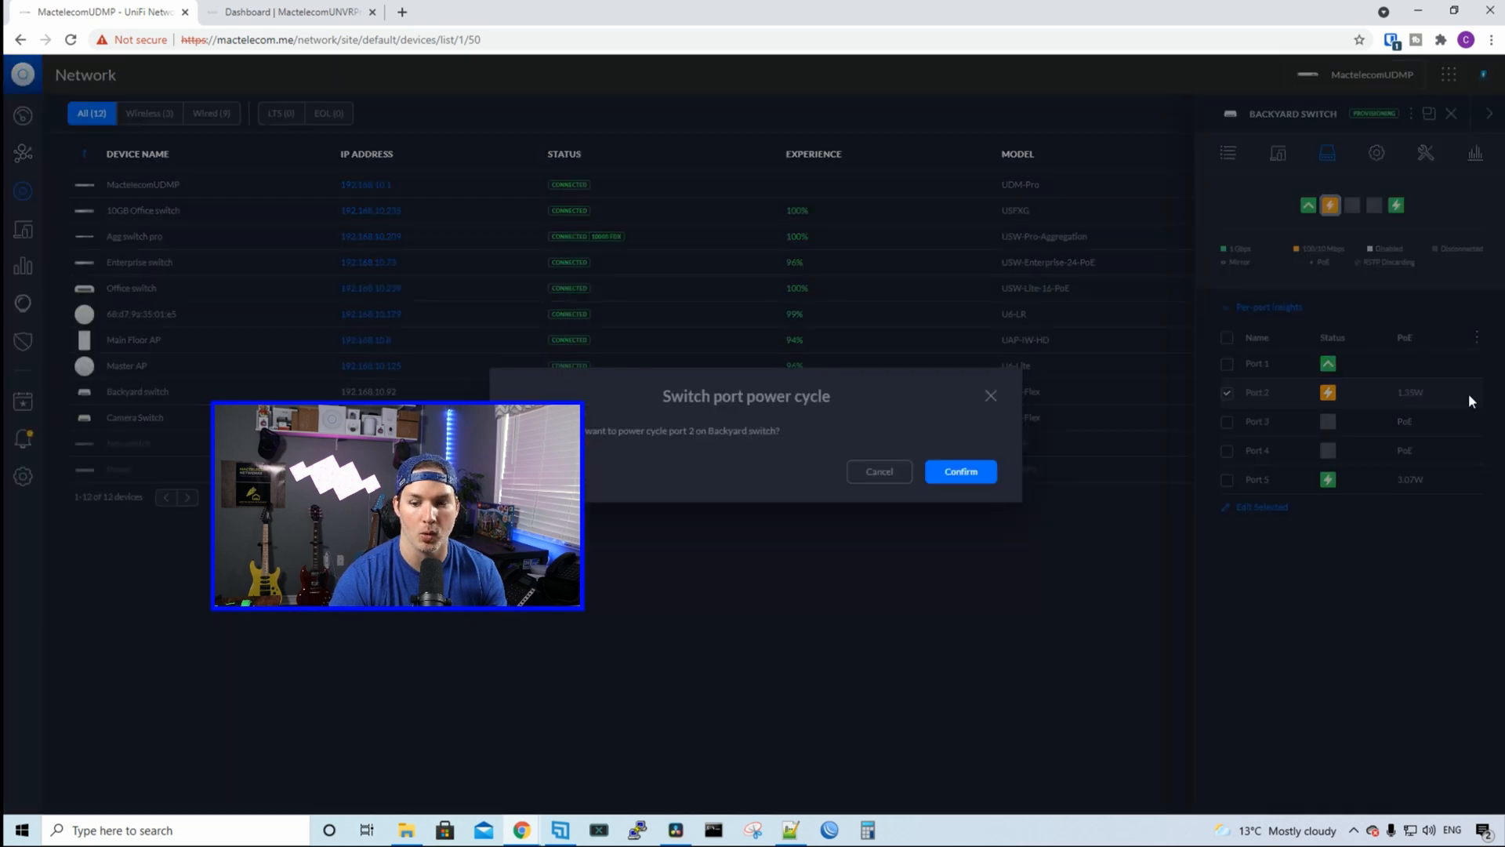
click(960, 470)
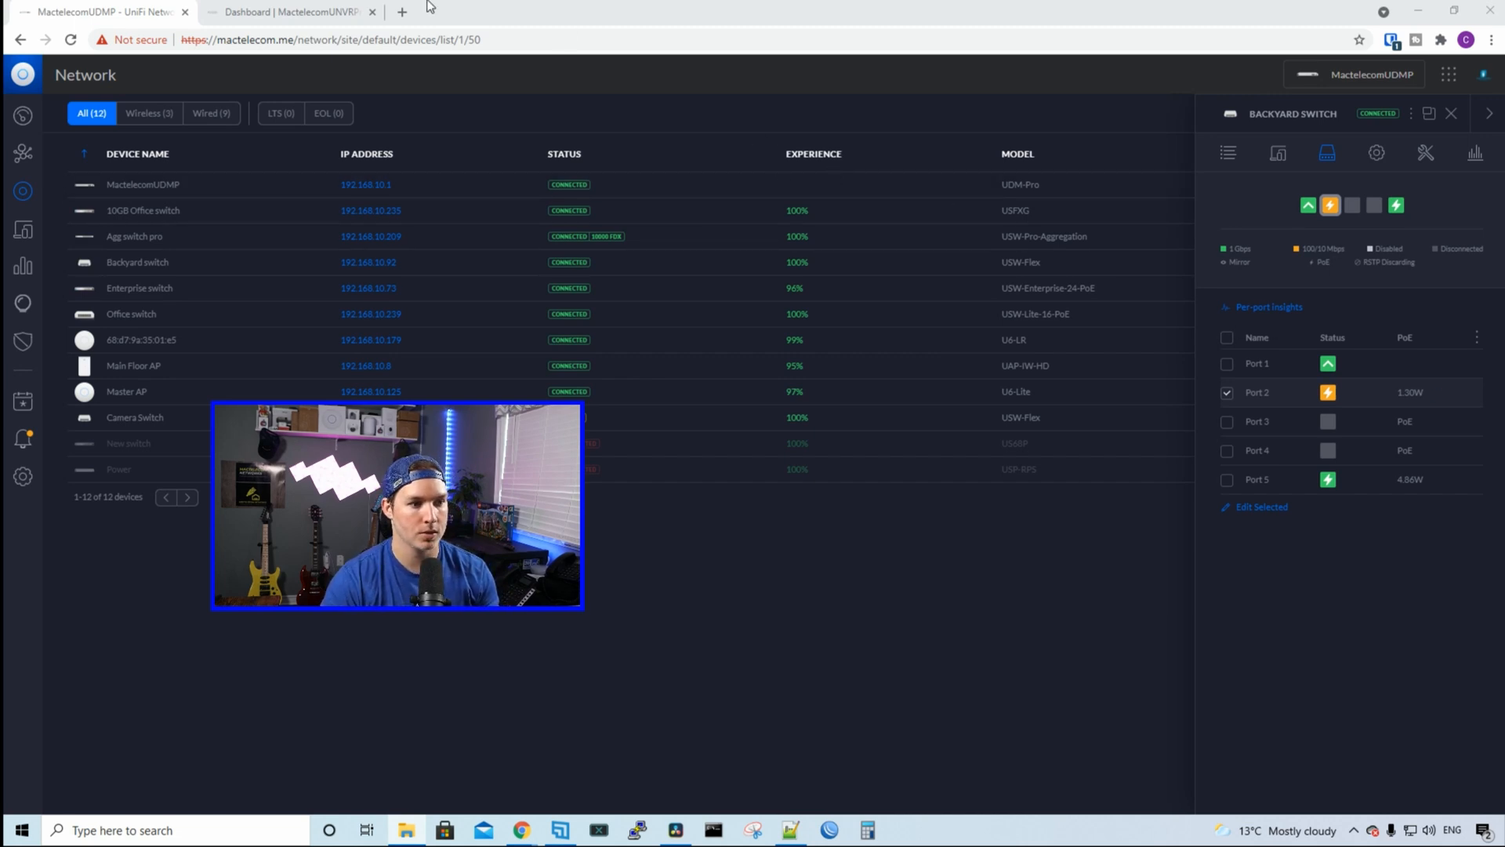
Step: Adopt the detected FloodLight from the UniFi Protect devices page
click(285, 12)
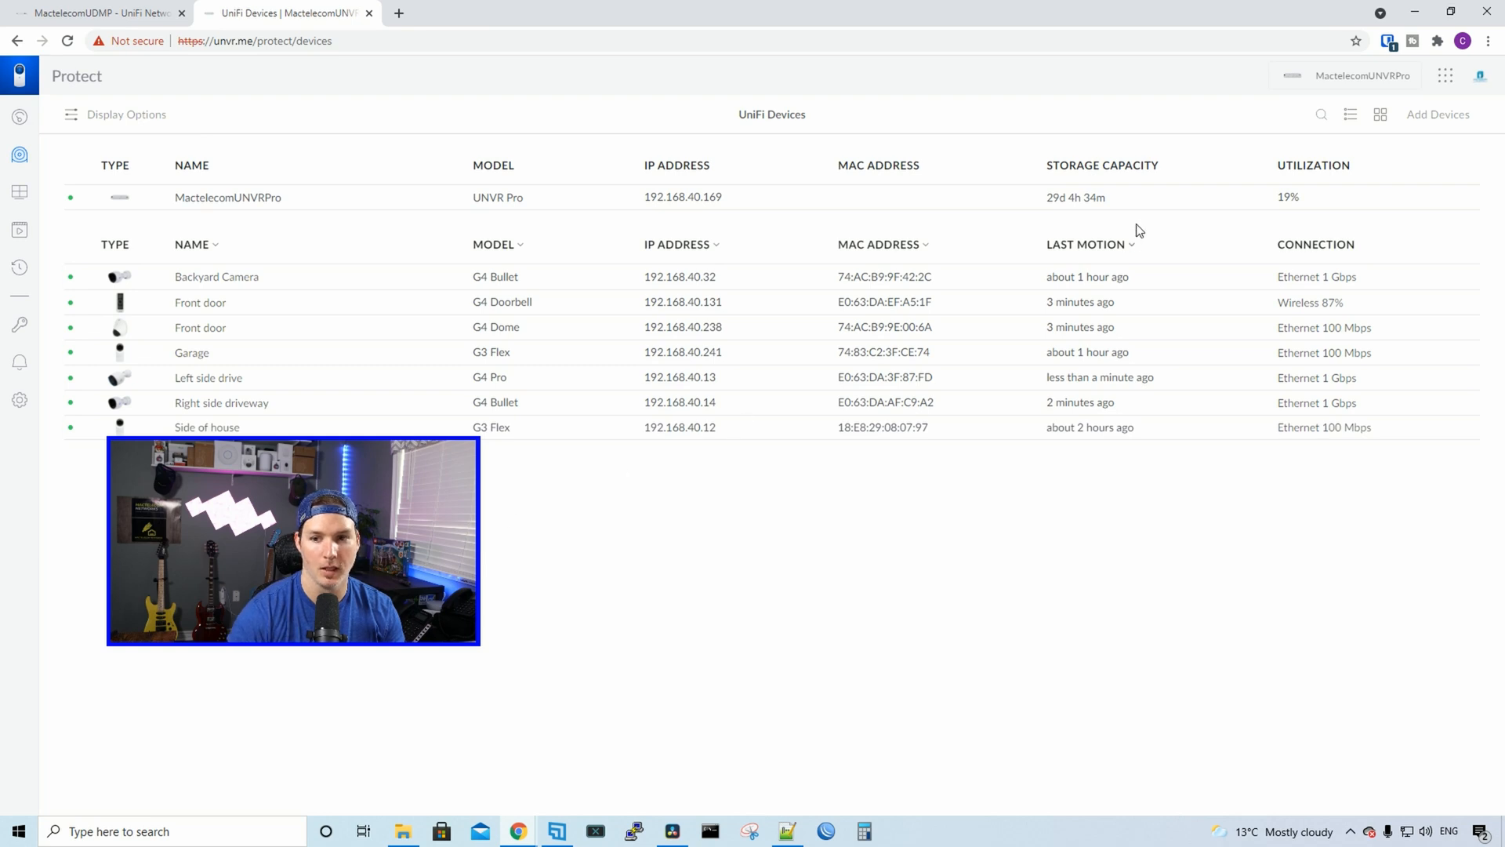
click(1438, 114)
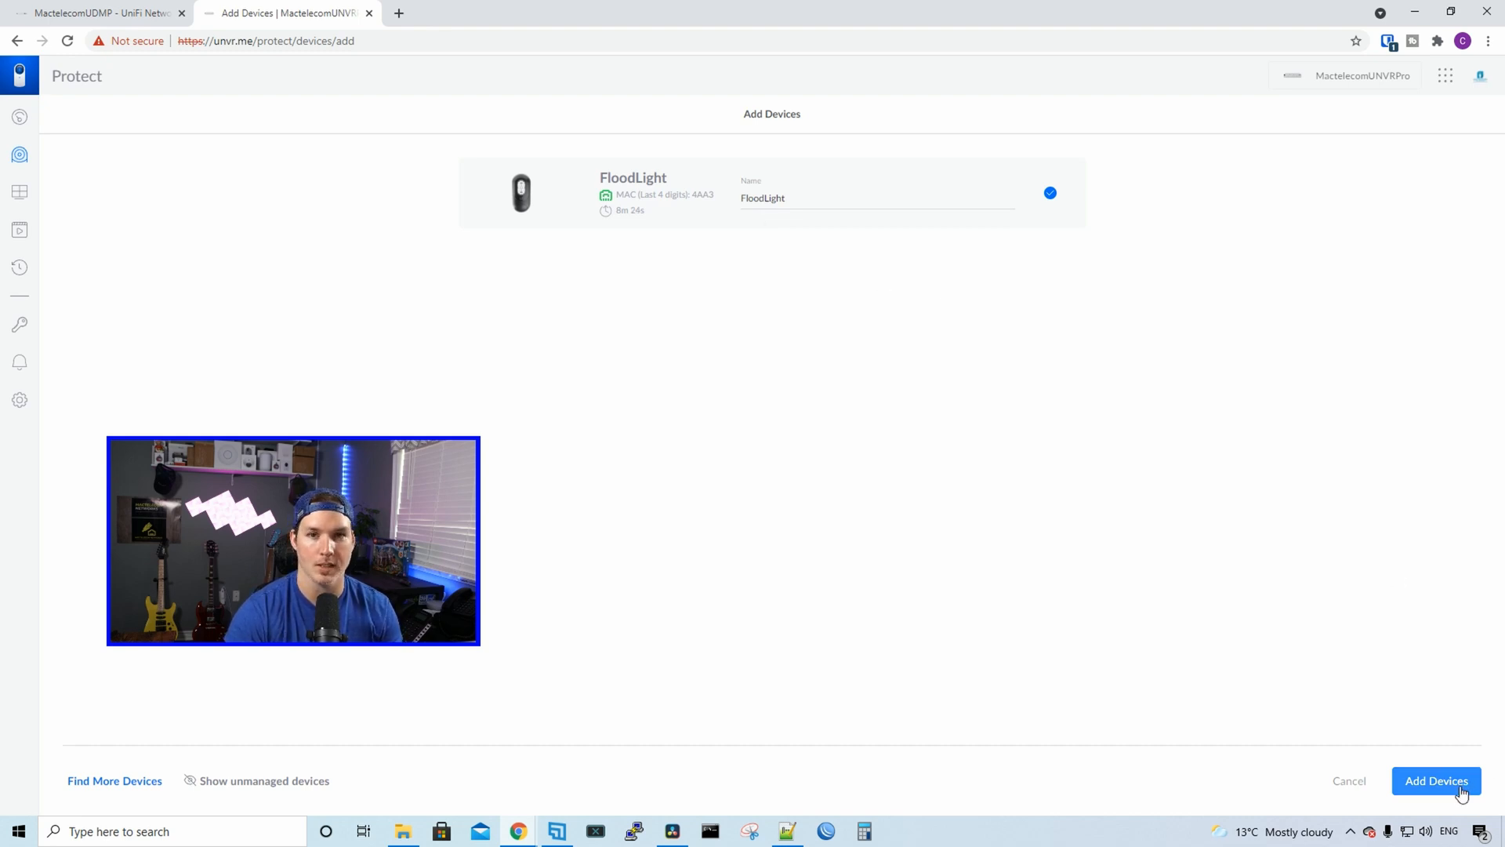
click(1436, 781)
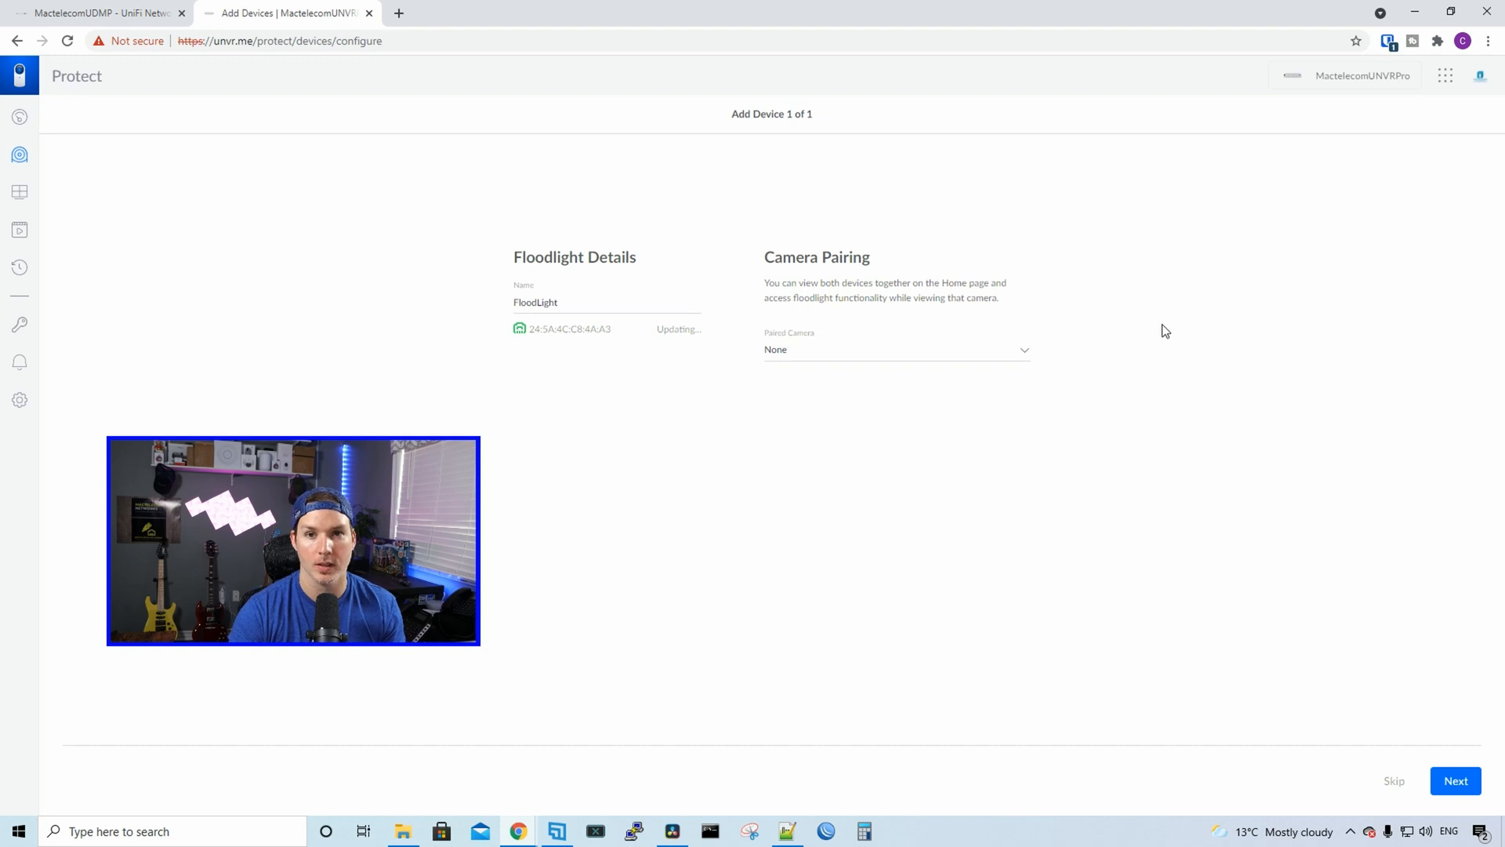
Step: Keep the FloodLight on 'On Motion', 'Always', high sensitivity and 15-second auto shutoff
click(897, 350)
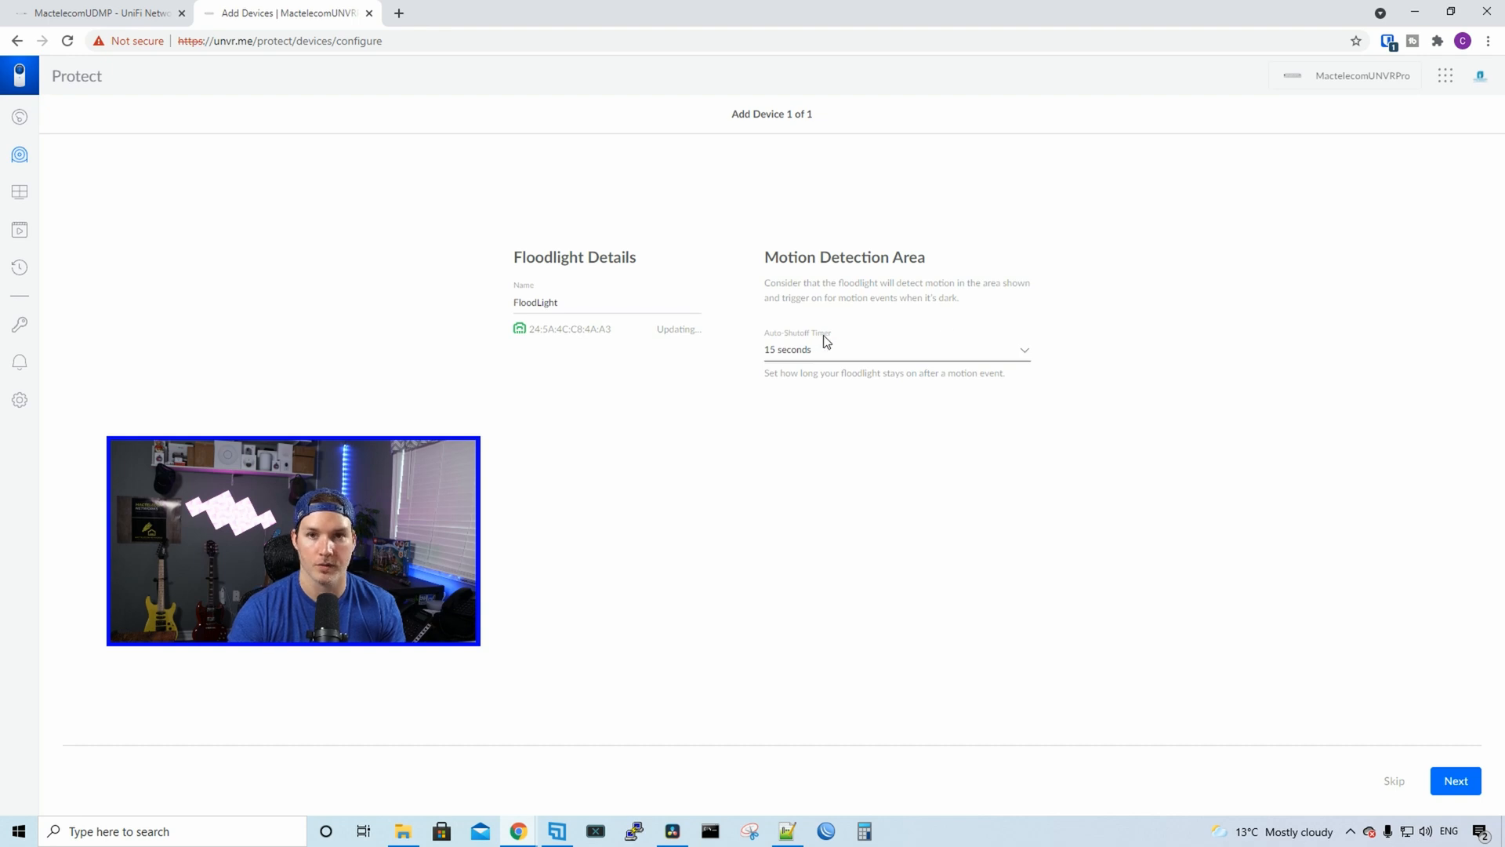
click(897, 349)
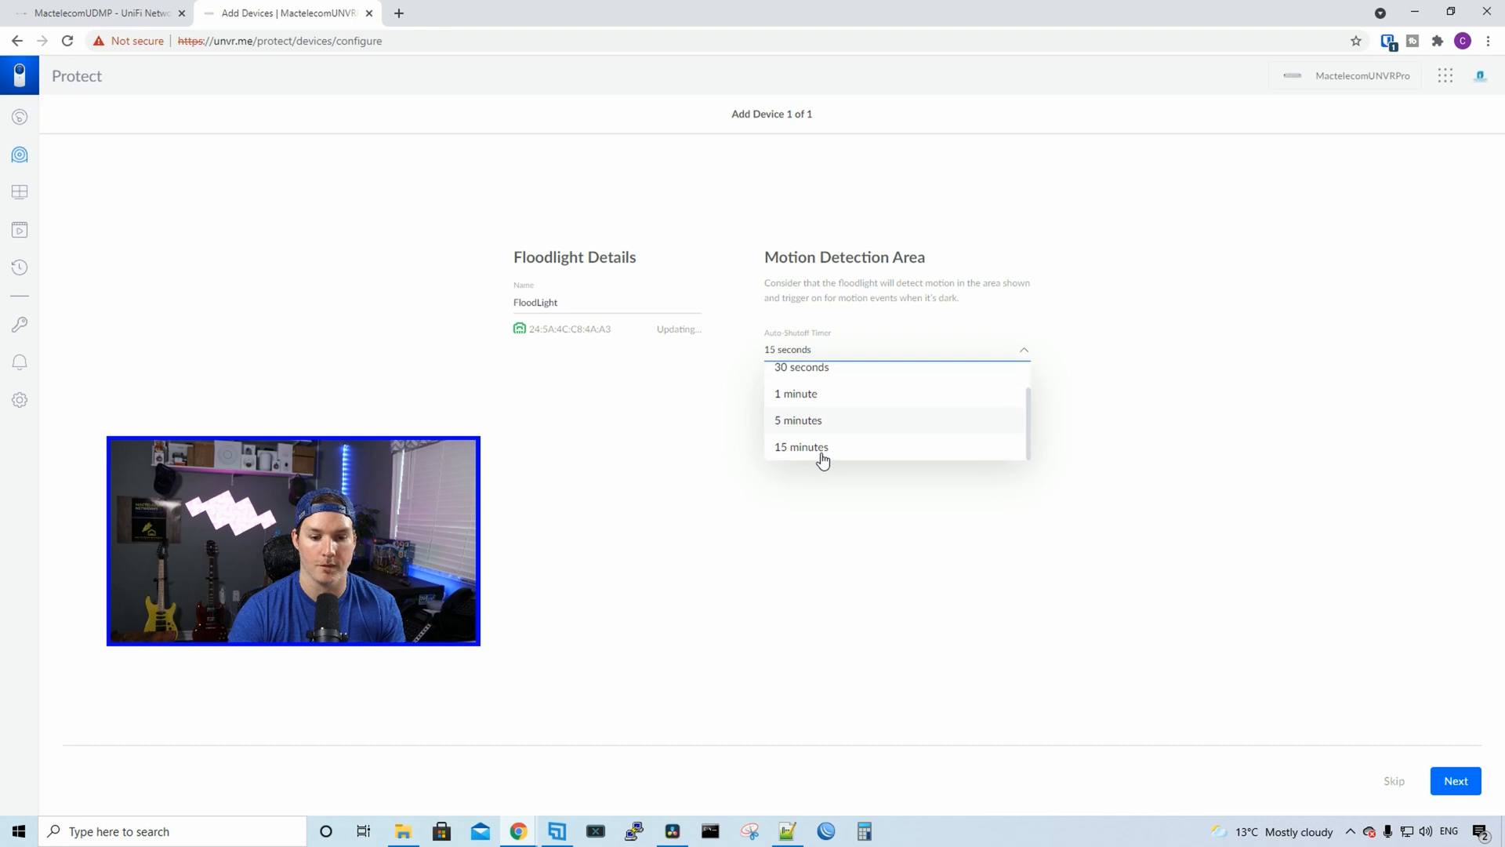
click(896, 349)
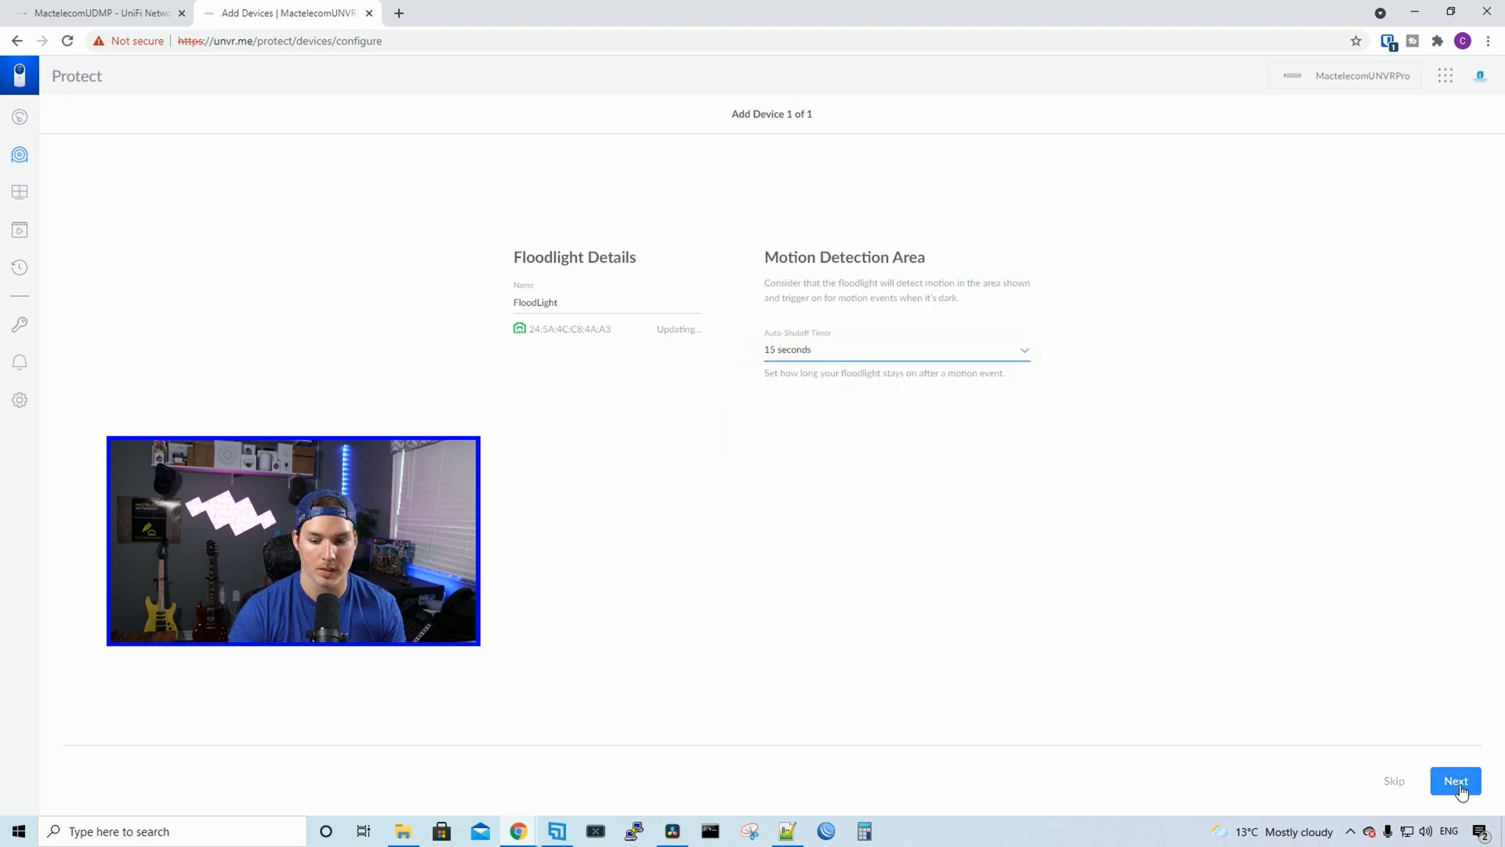
click(1455, 781)
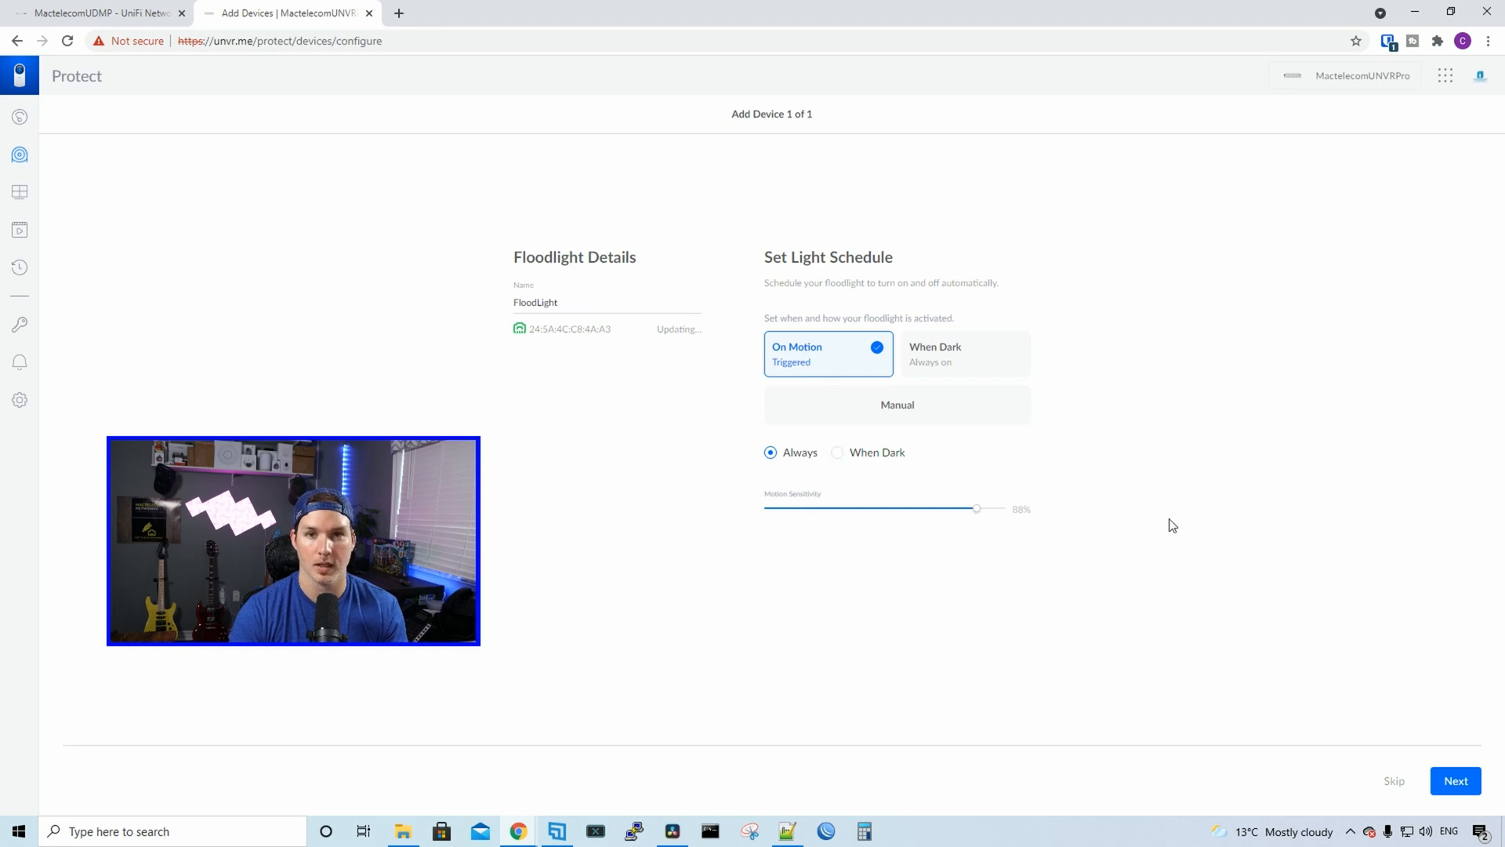
mouse_move(968, 571)
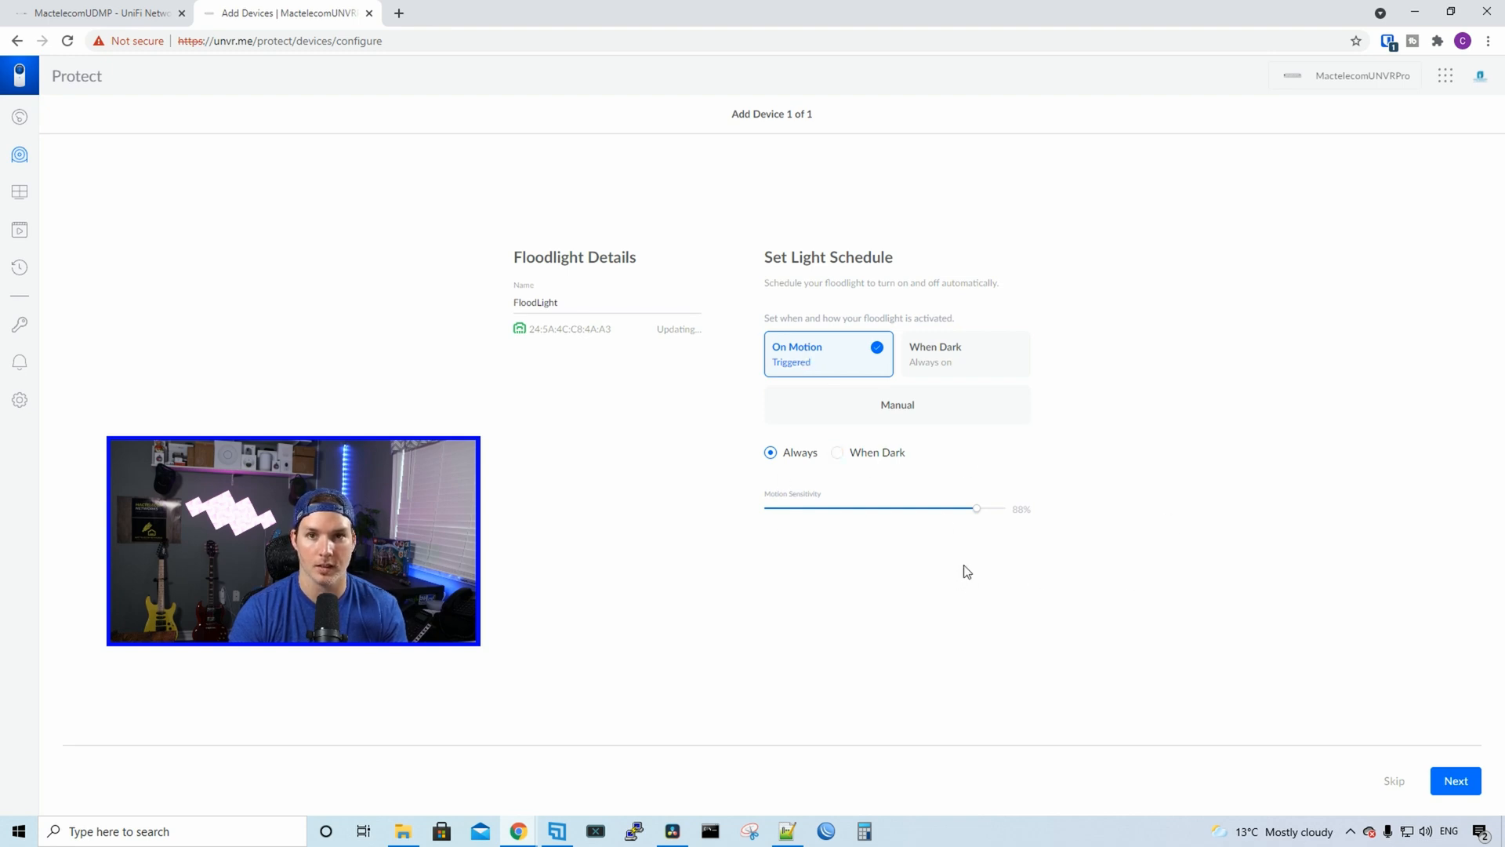
mouse_move(1477, 792)
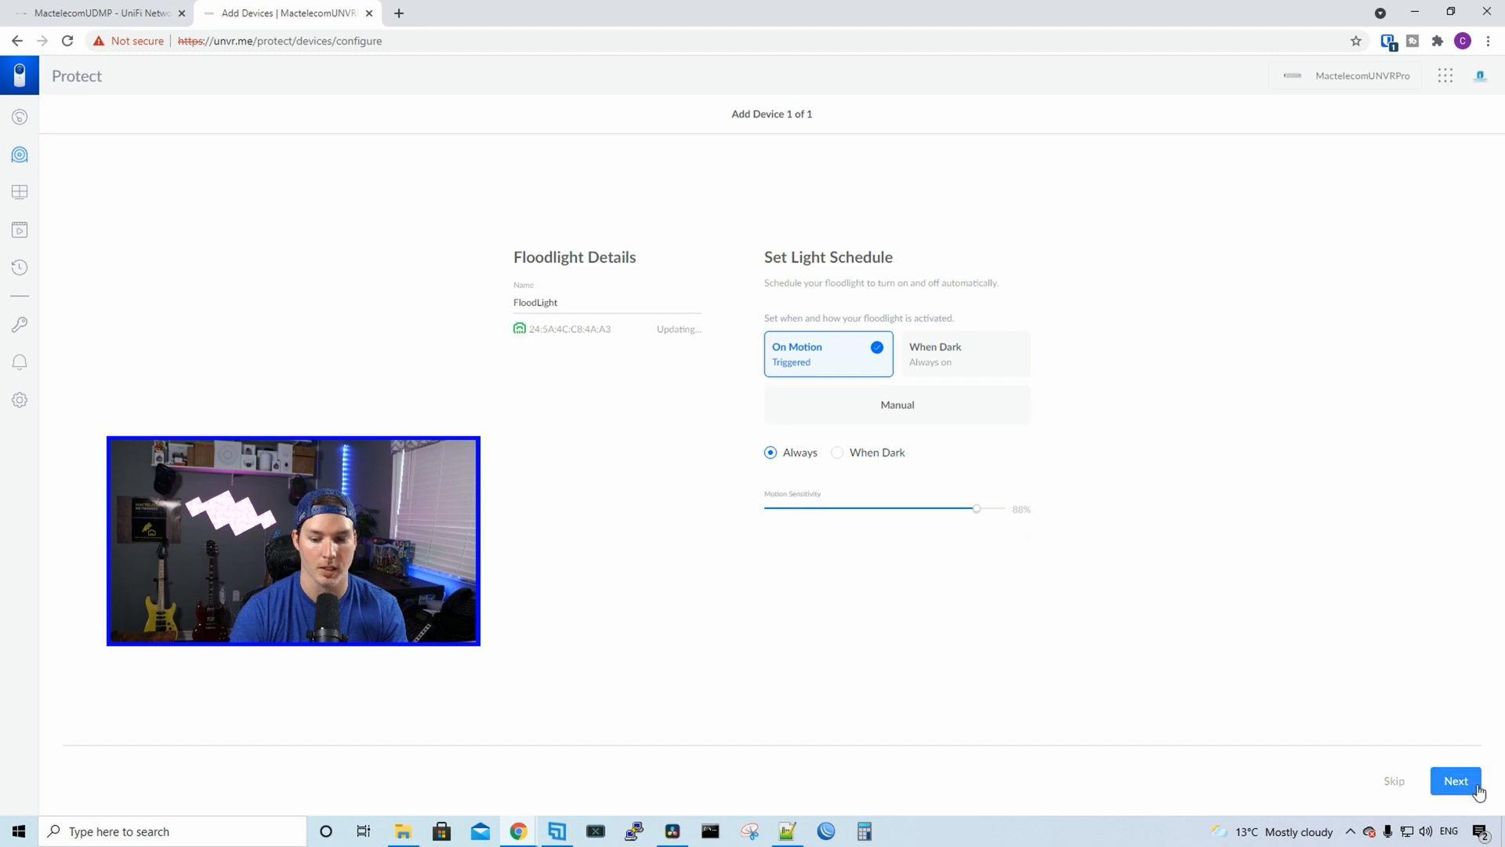
Step: Finish adding the FloodLight and bring up its overview in the device list
click(1455, 781)
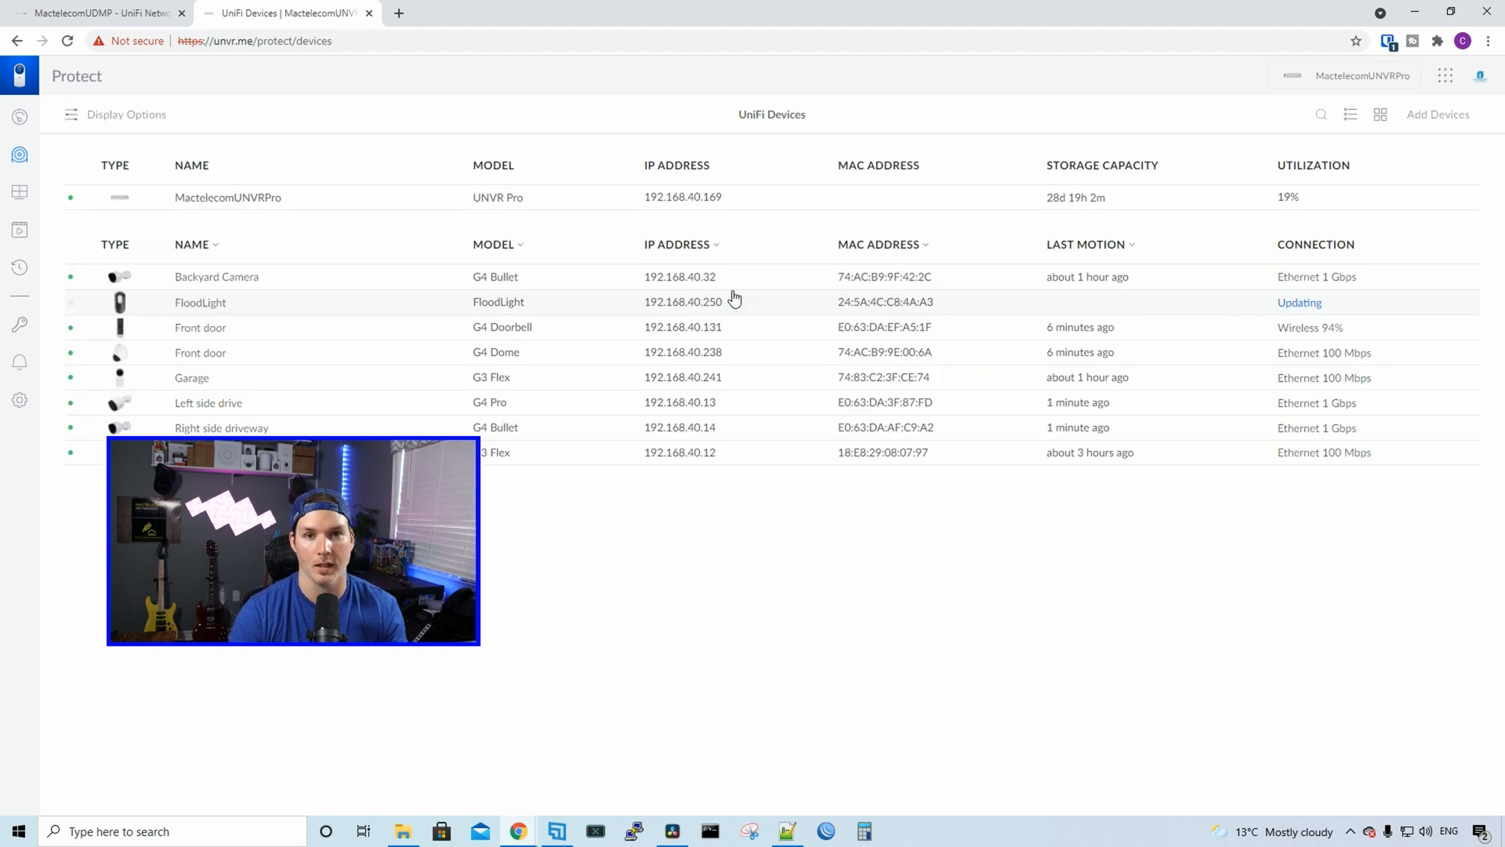
mouse_move(1287, 307)
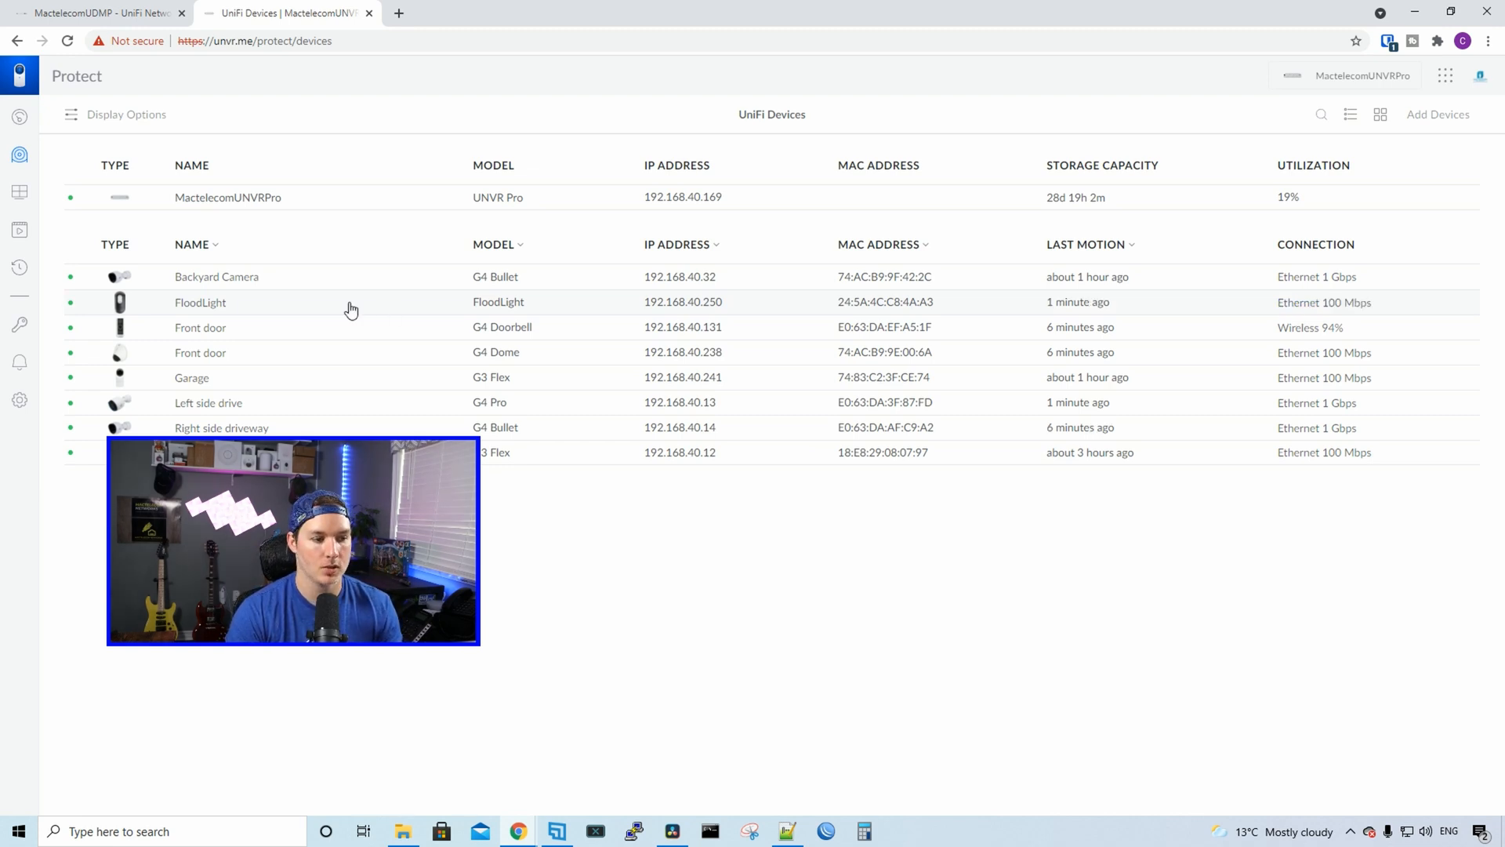
click(201, 303)
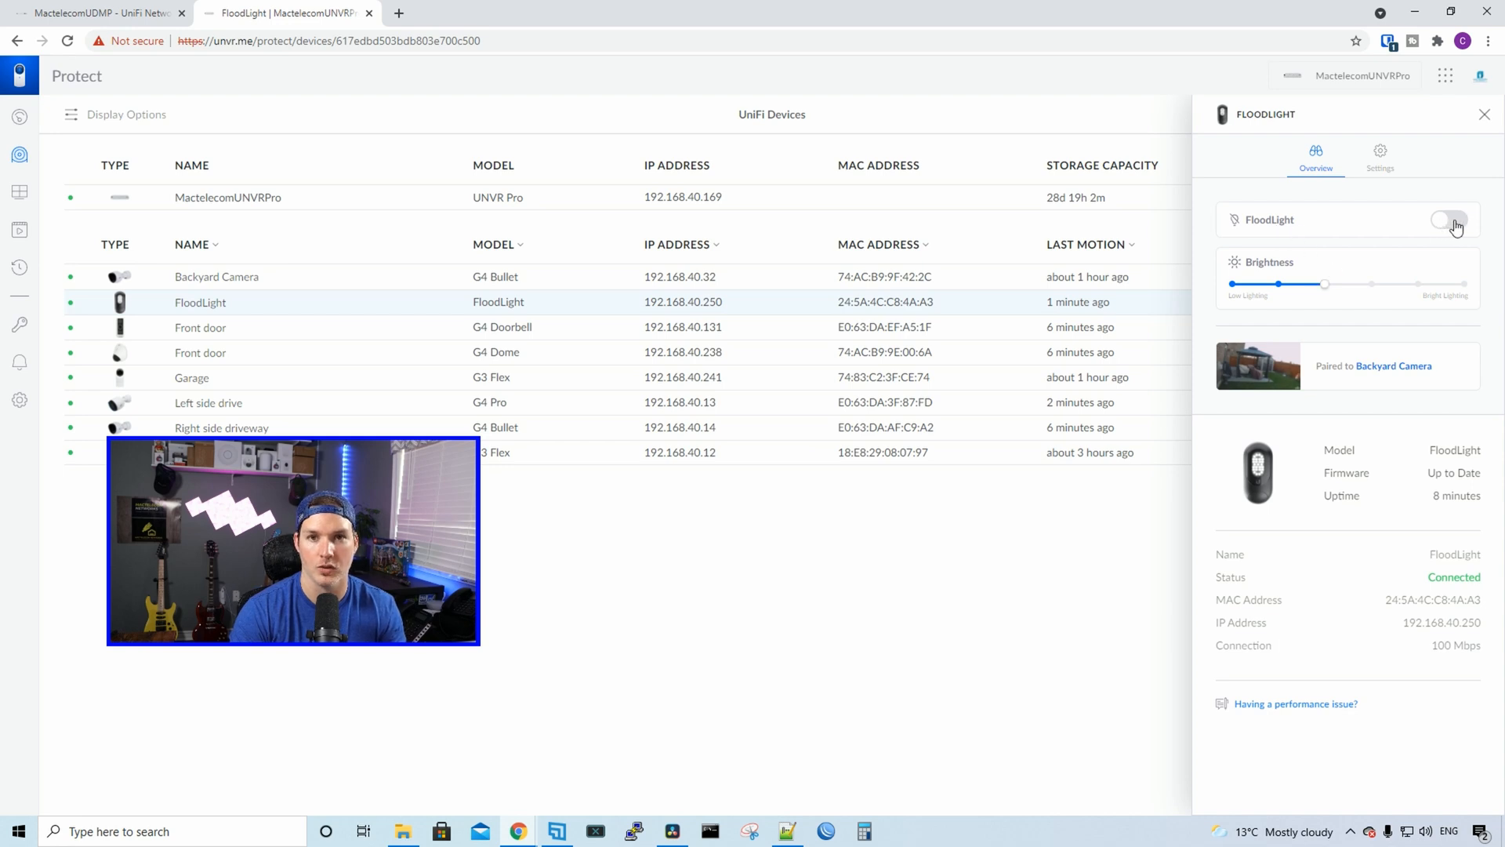
Step: Switch the FloodLight on and off, then raise its brightness to Bright Lighting
click(1449, 219)
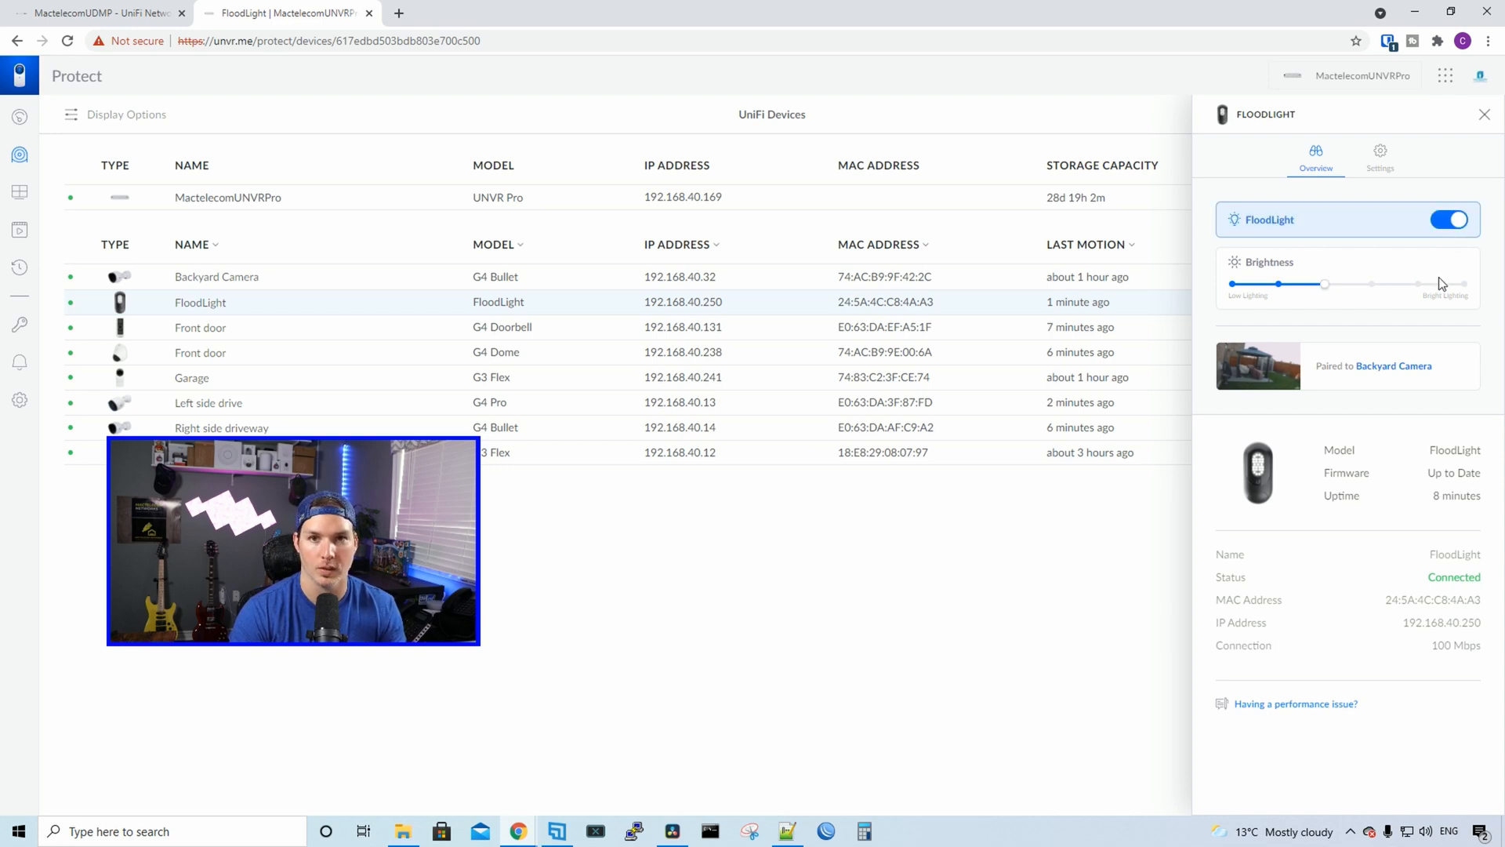
click(1451, 220)
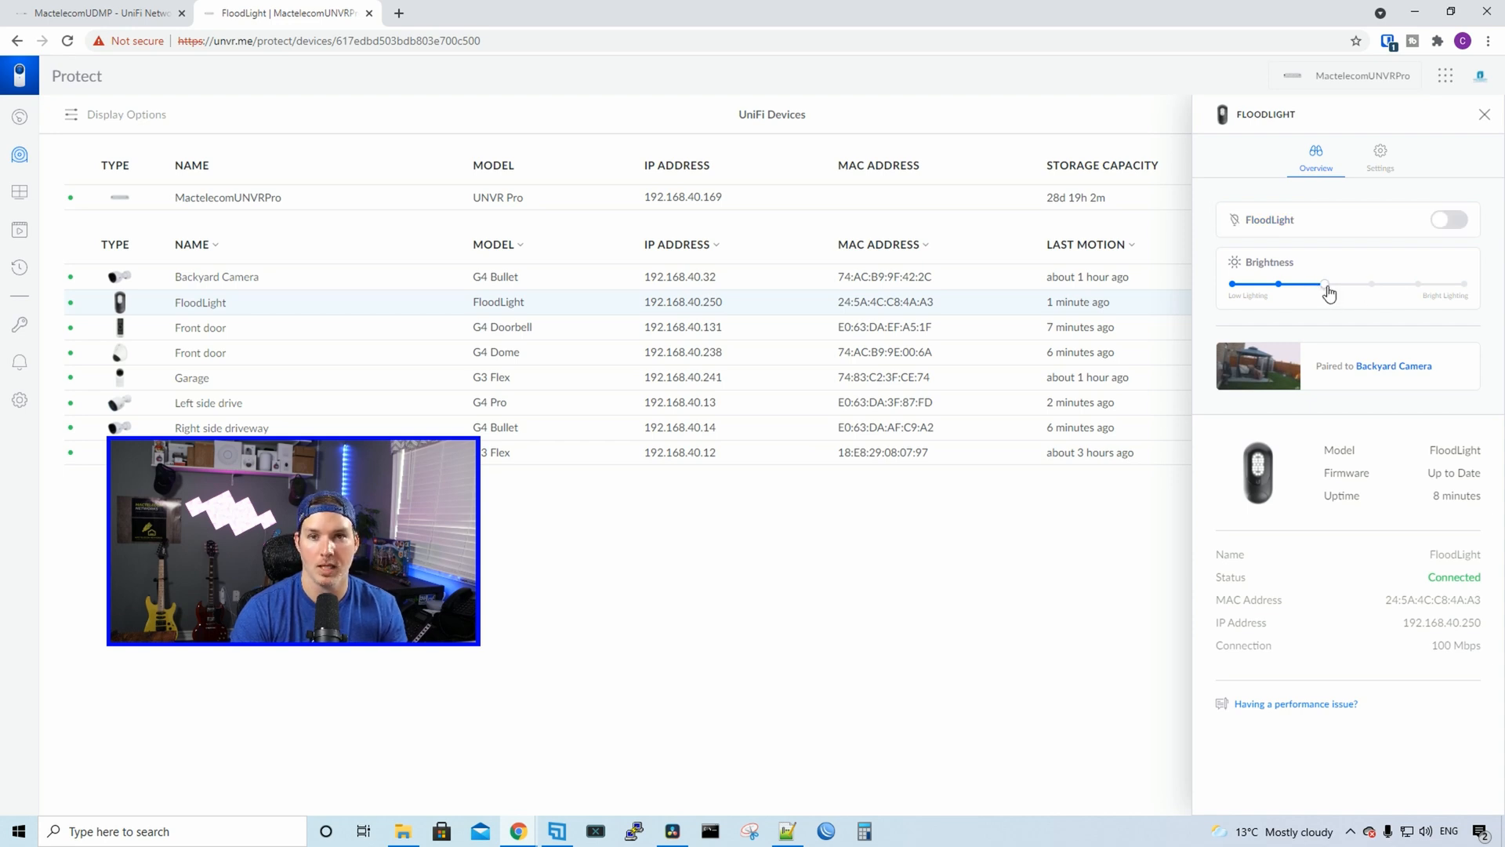
drag(1325, 284, 1465, 284)
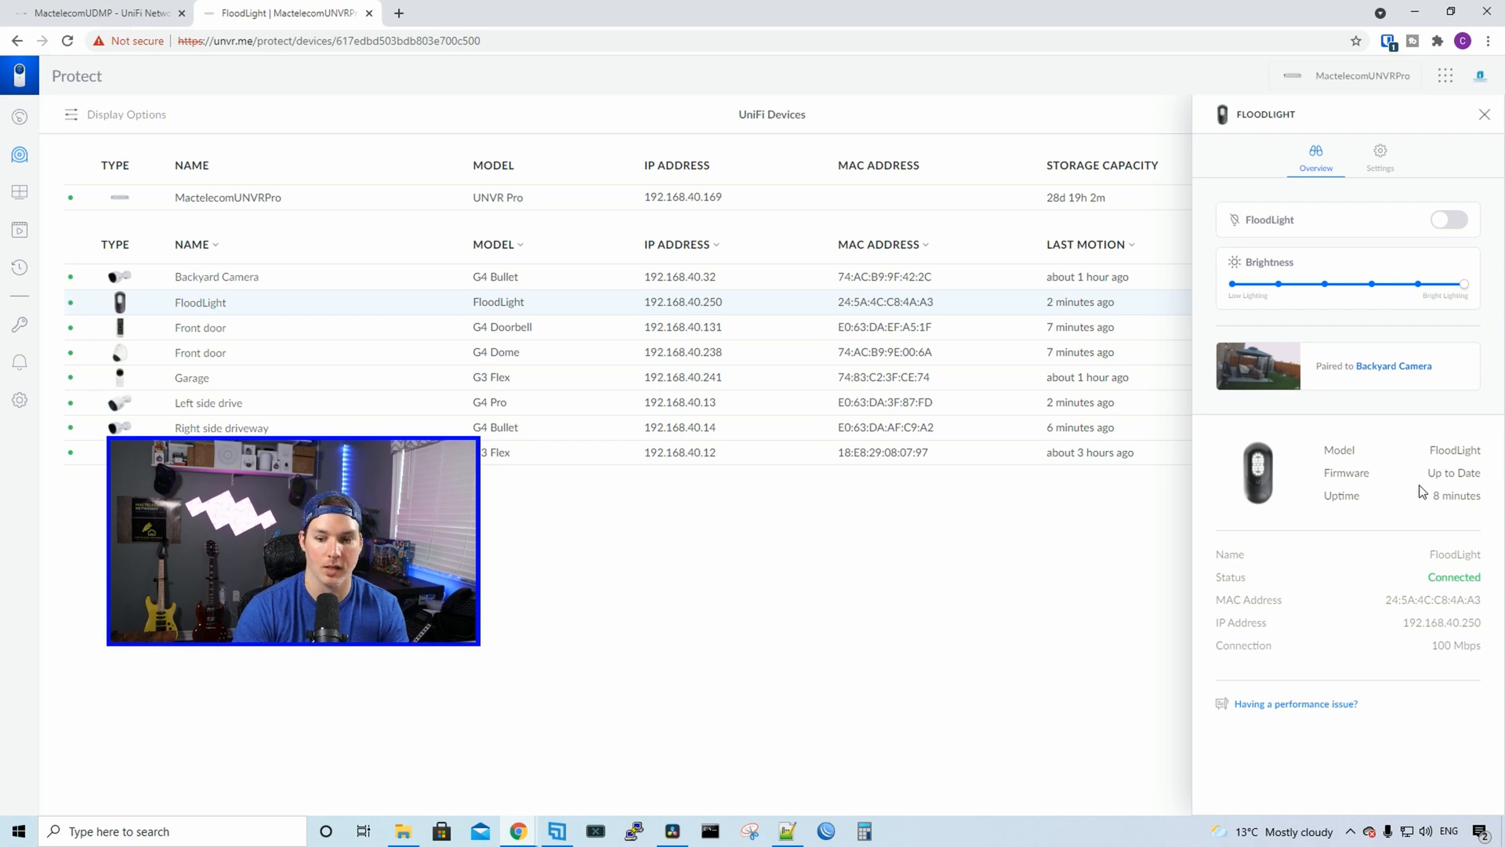
mouse_move(1367, 657)
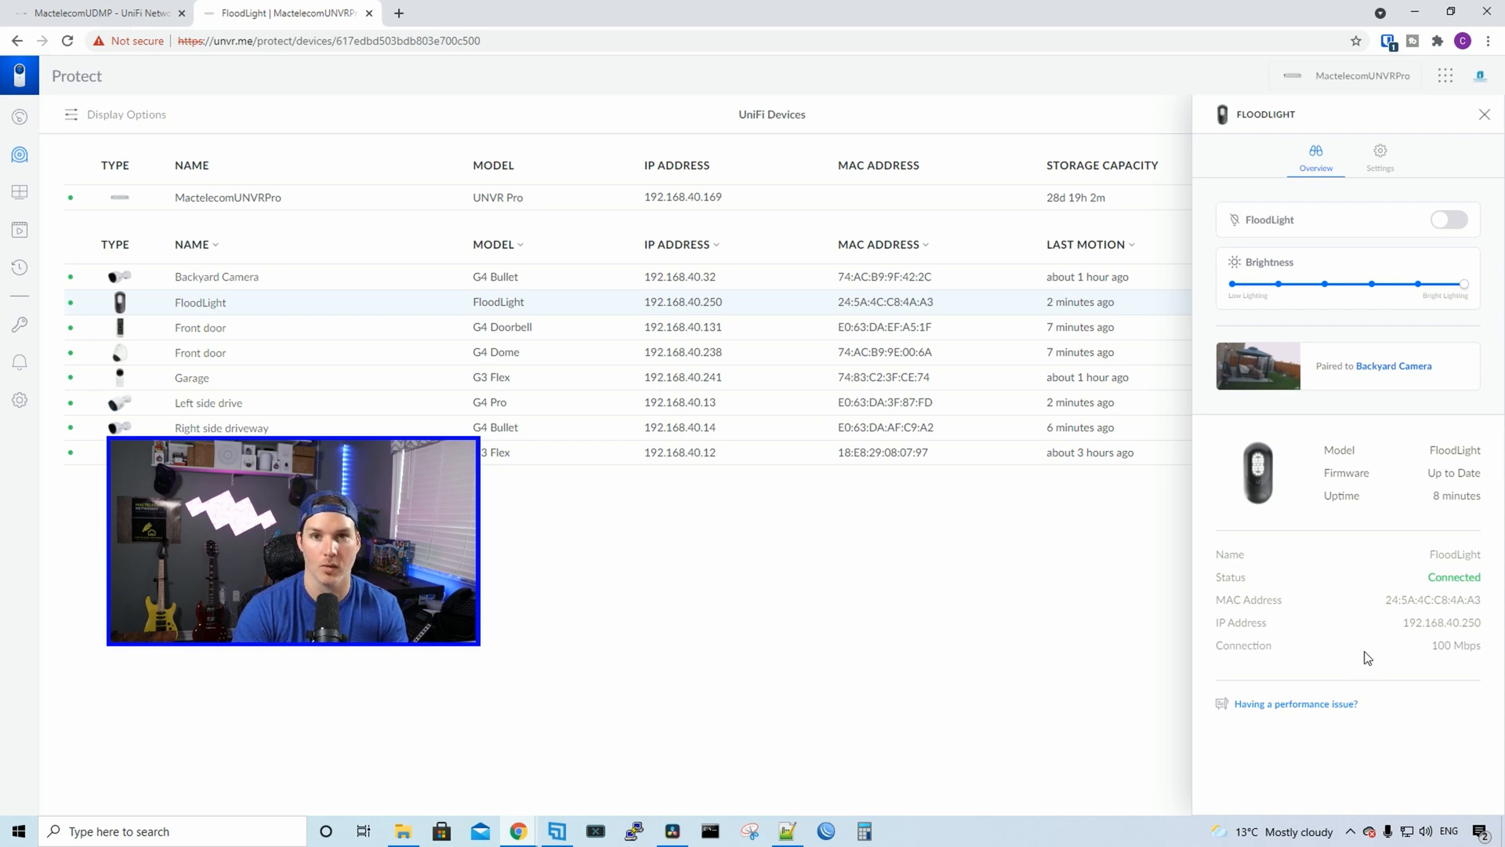
Step: Look through the FloodLight's settings, its Lighting schedule section and the Unmanage options
click(1380, 151)
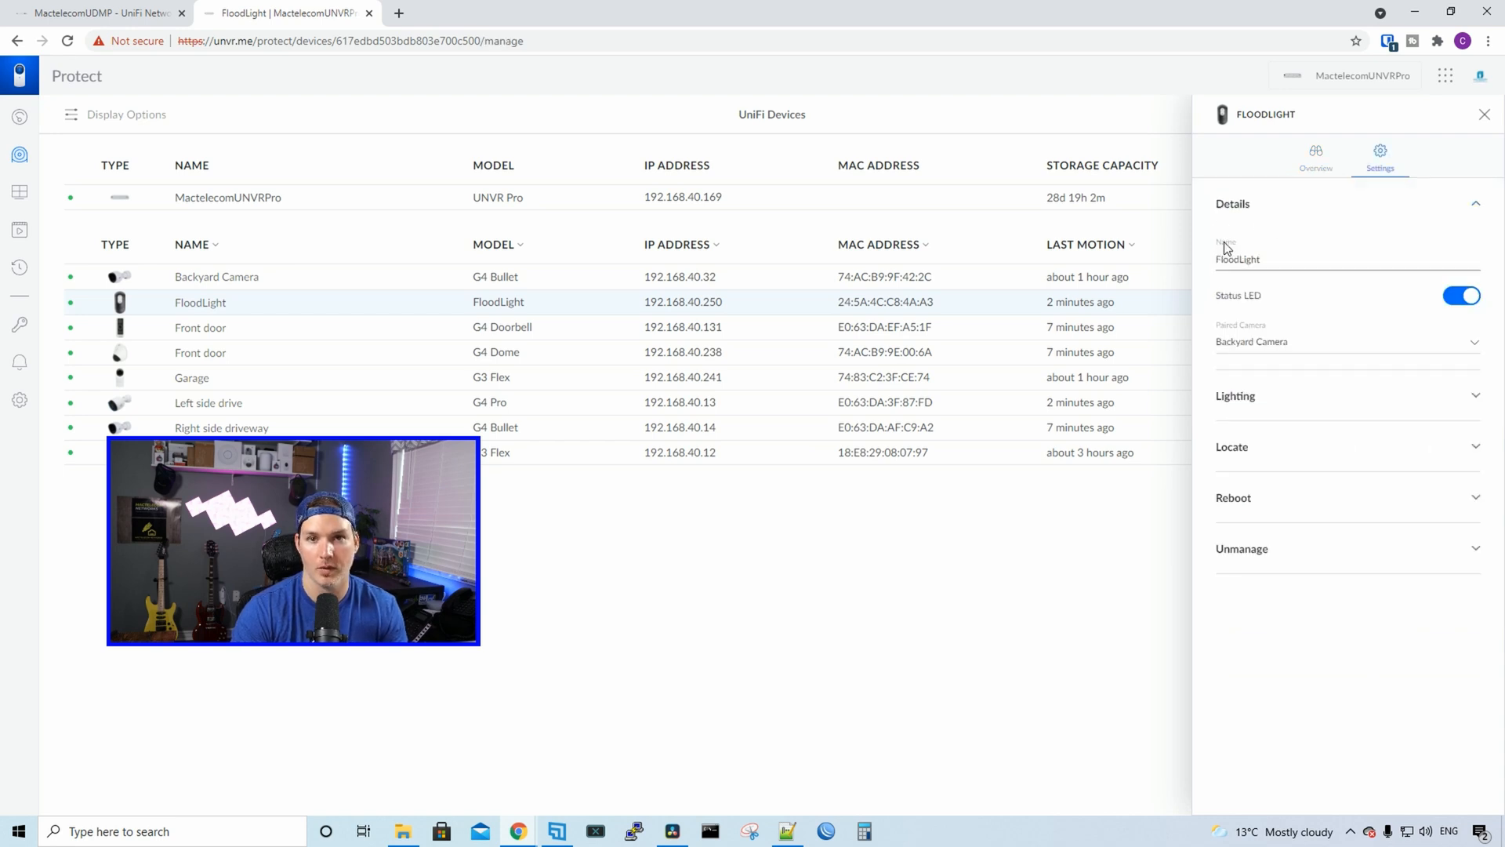
mouse_move(1274, 294)
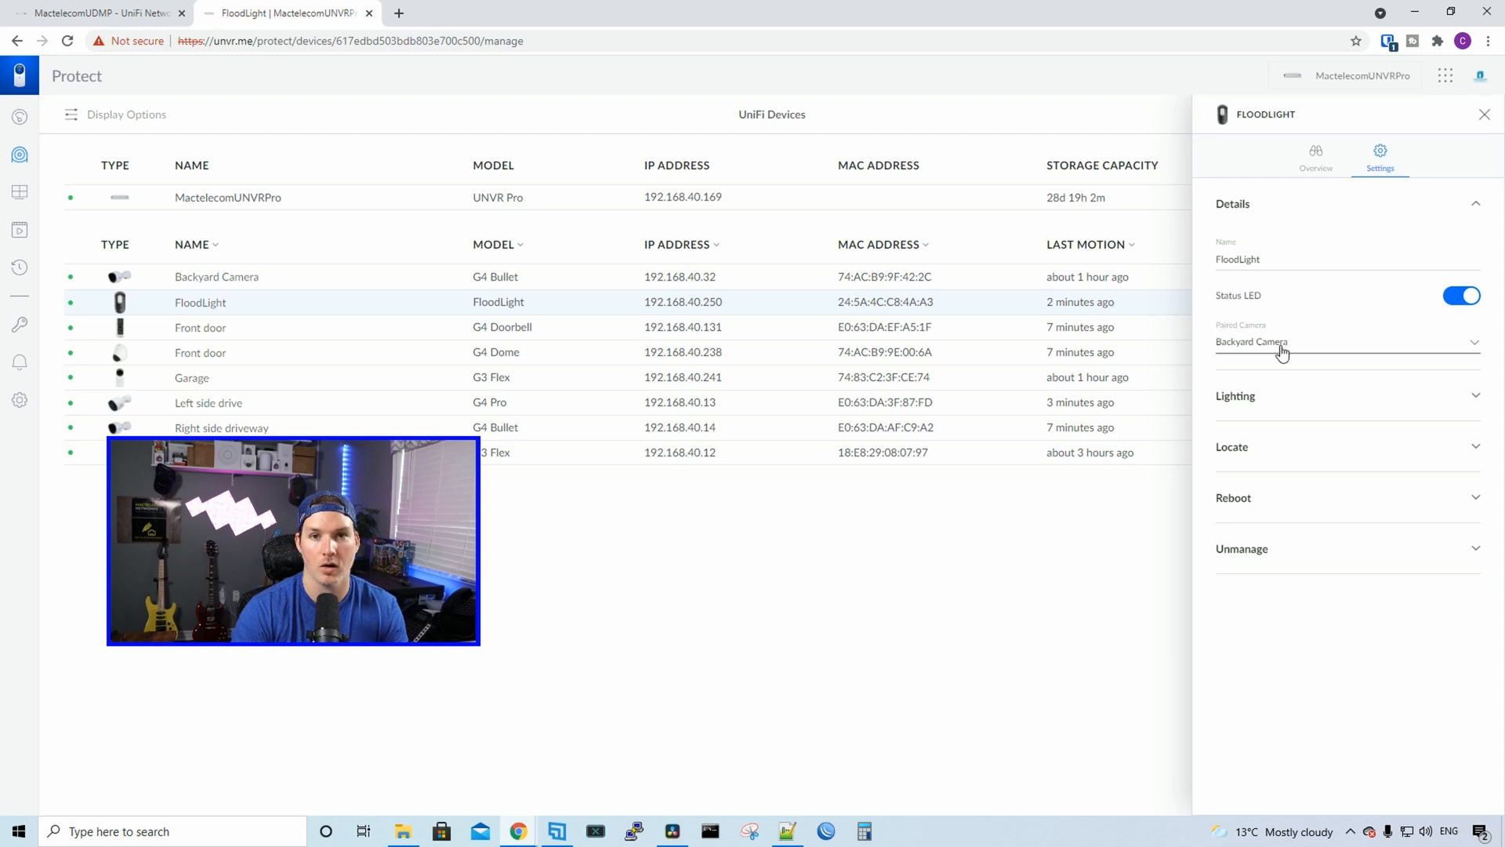
mouse_move(1309, 329)
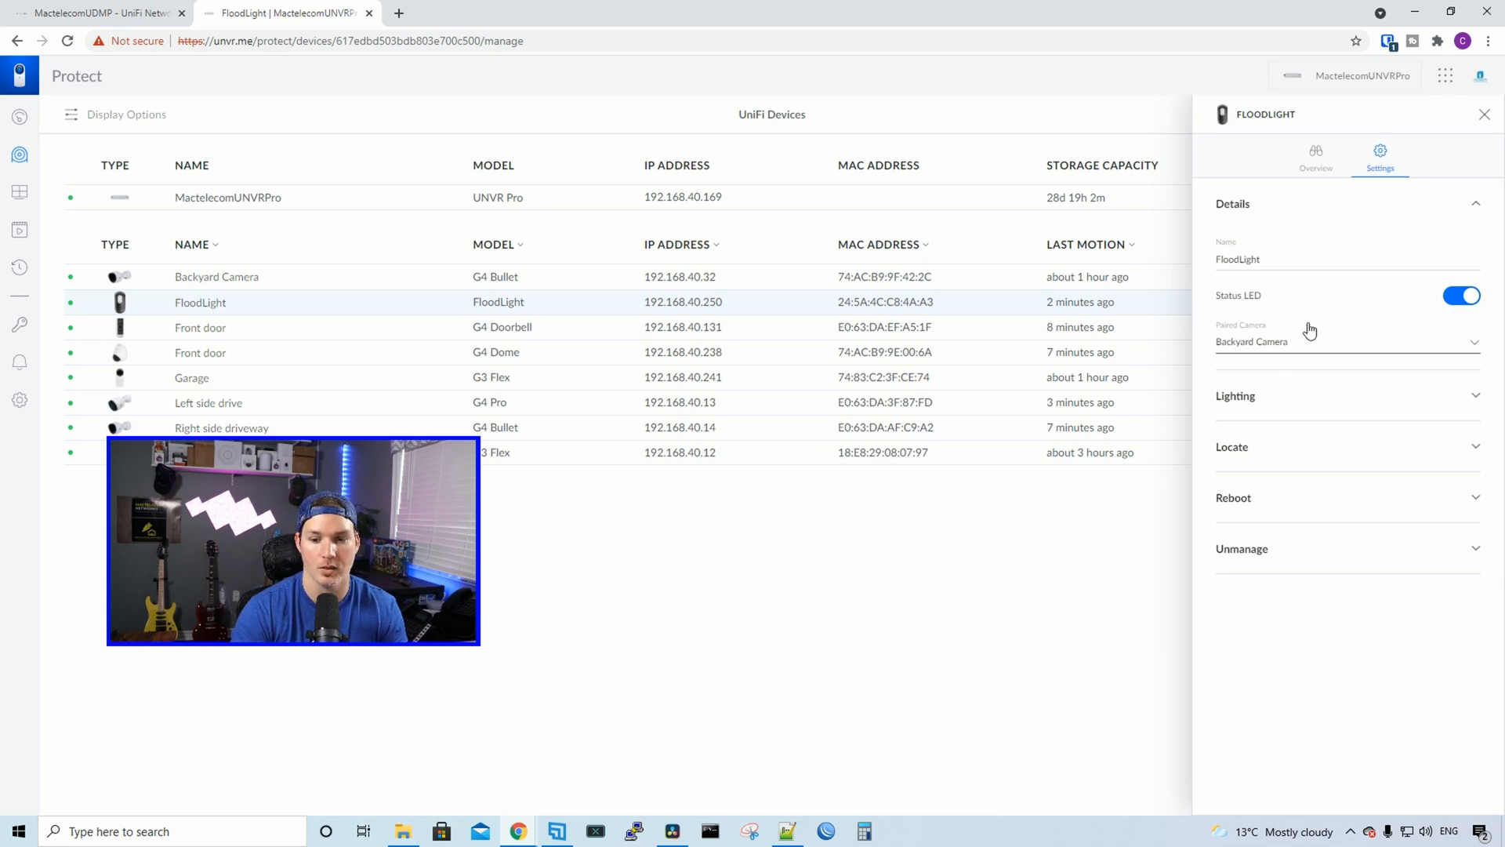
click(1236, 395)
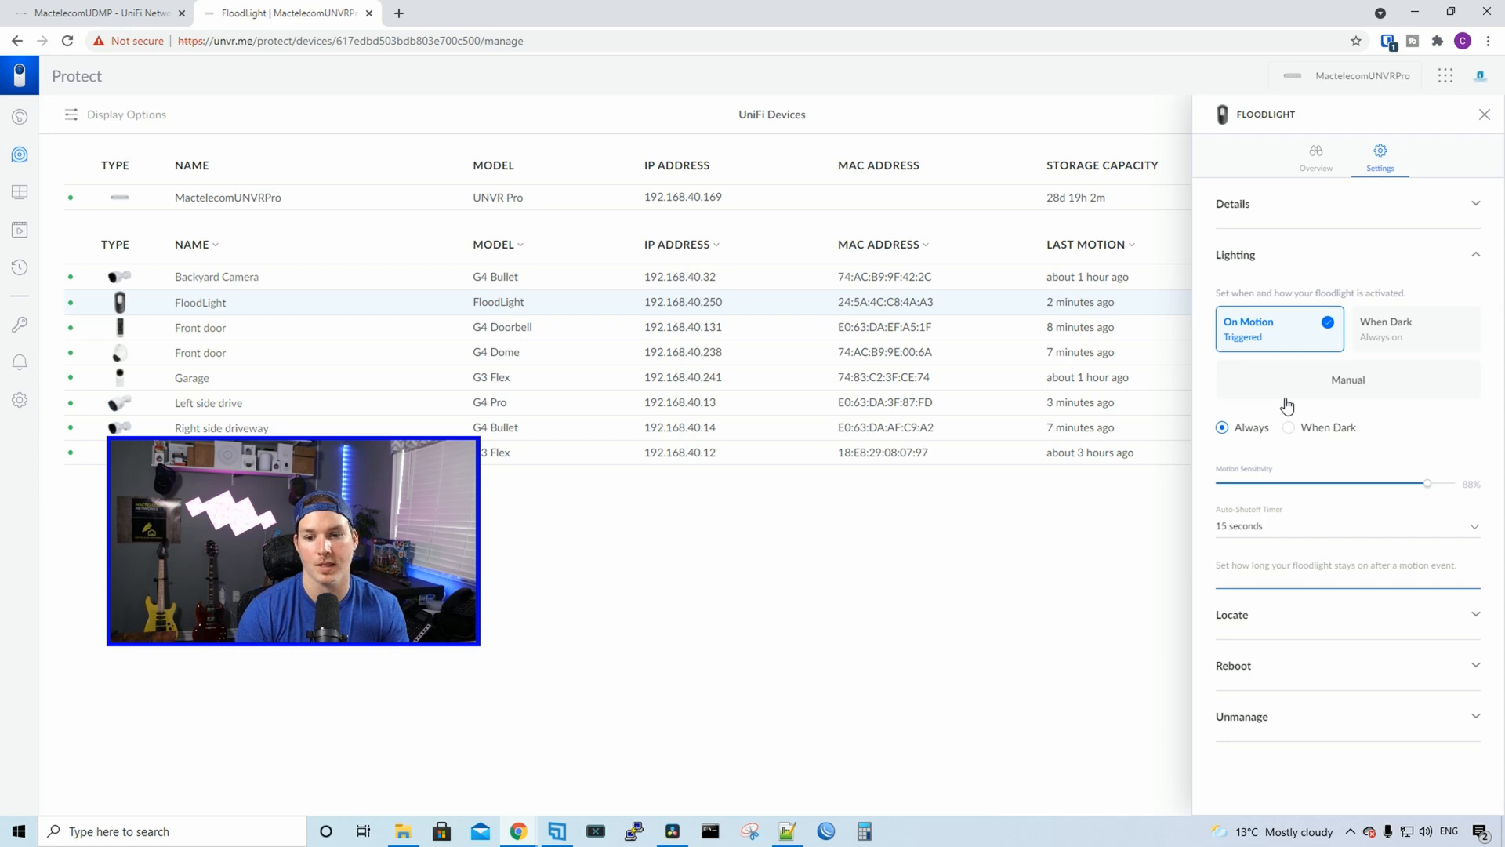
mouse_move(1389, 429)
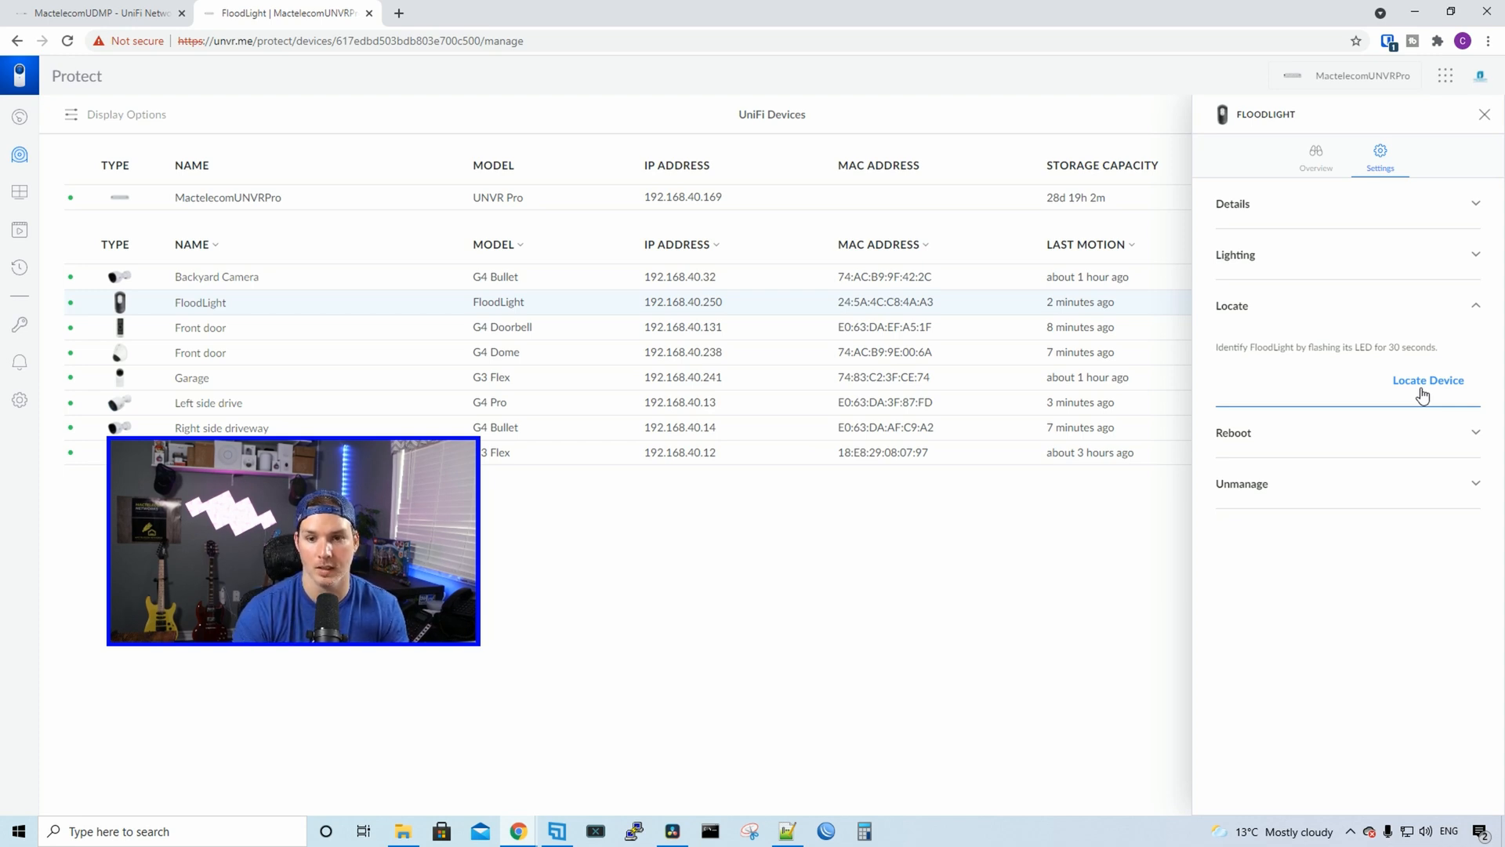
mouse_move(1333, 484)
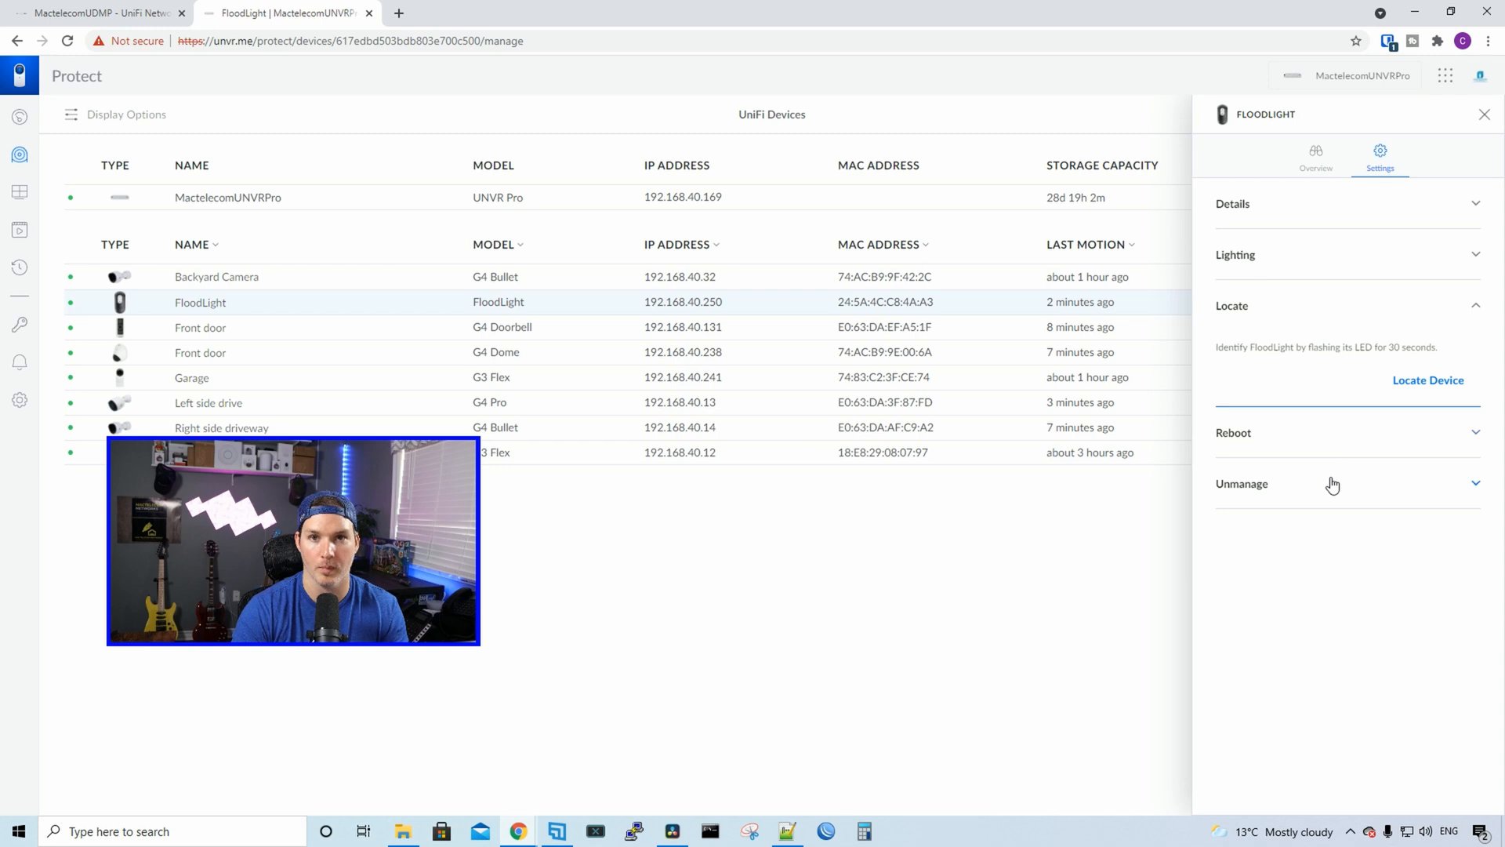
click(1484, 114)
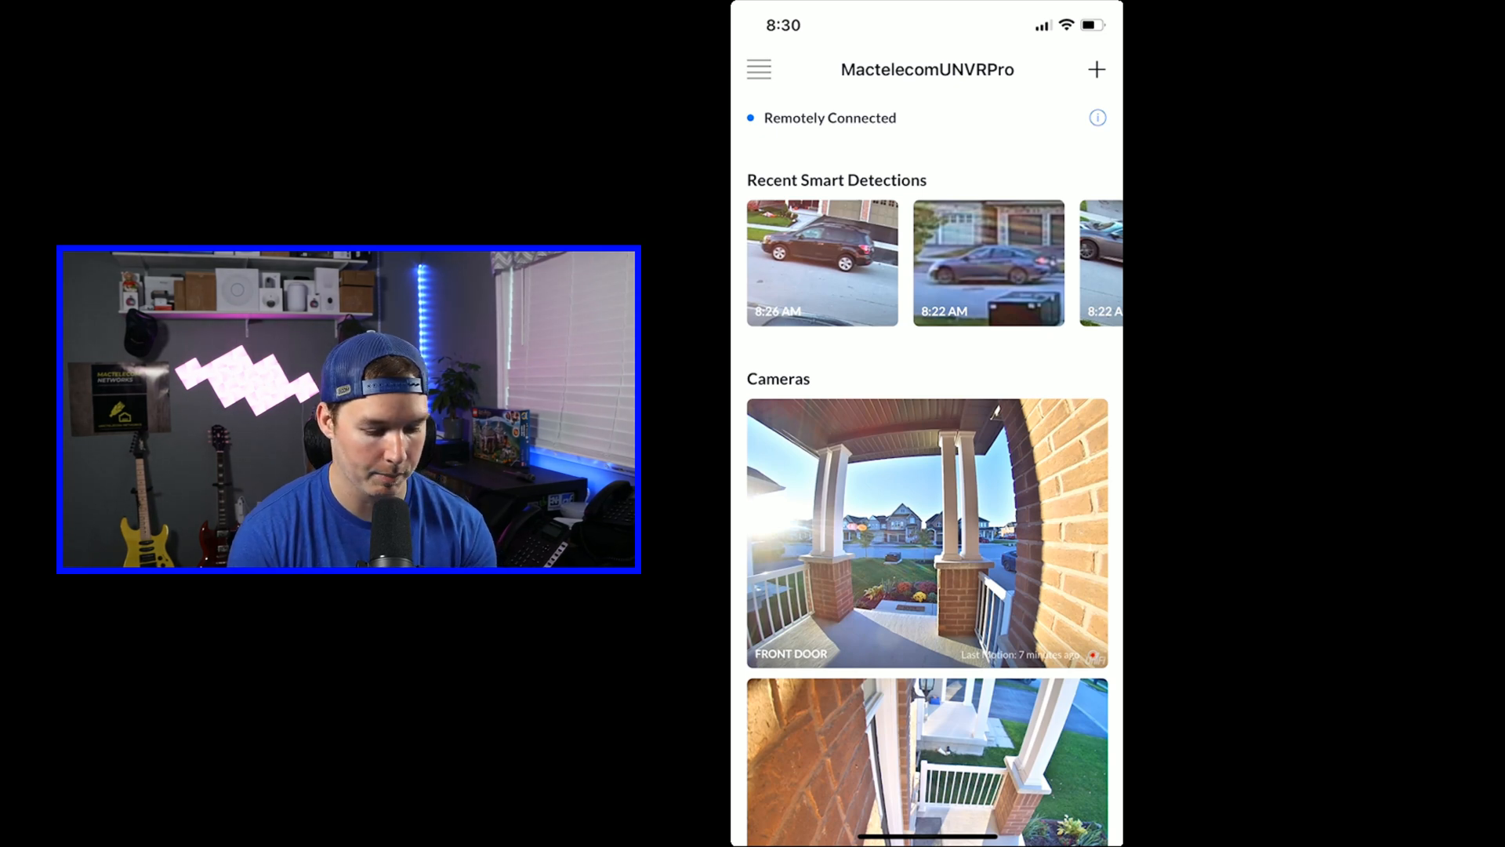
Step: Turn the FloodLight on from the mobile Devices section and show its brightness control
scroll(down, 3)
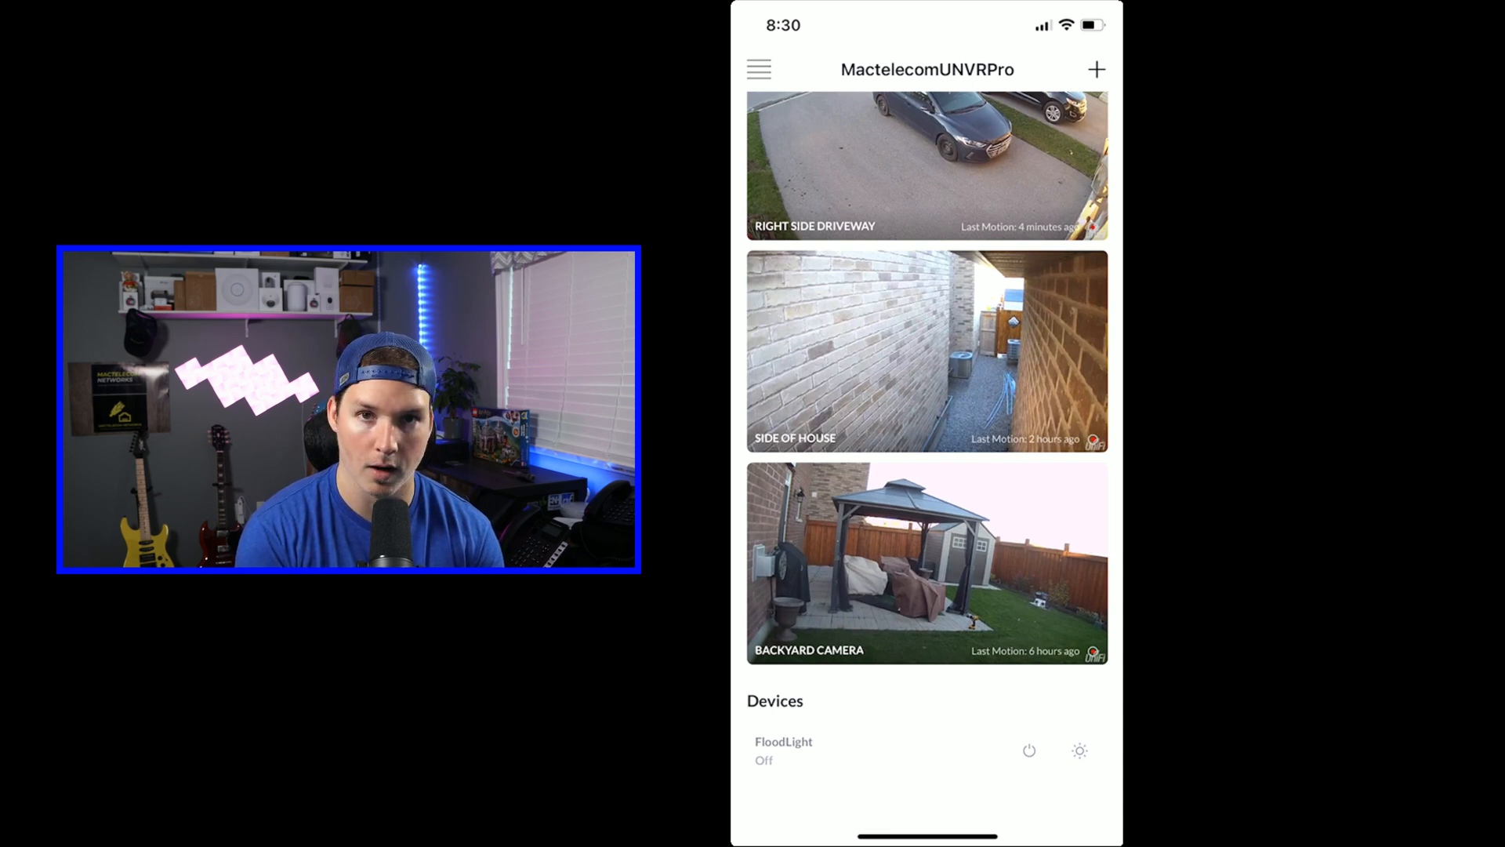
click(1079, 750)
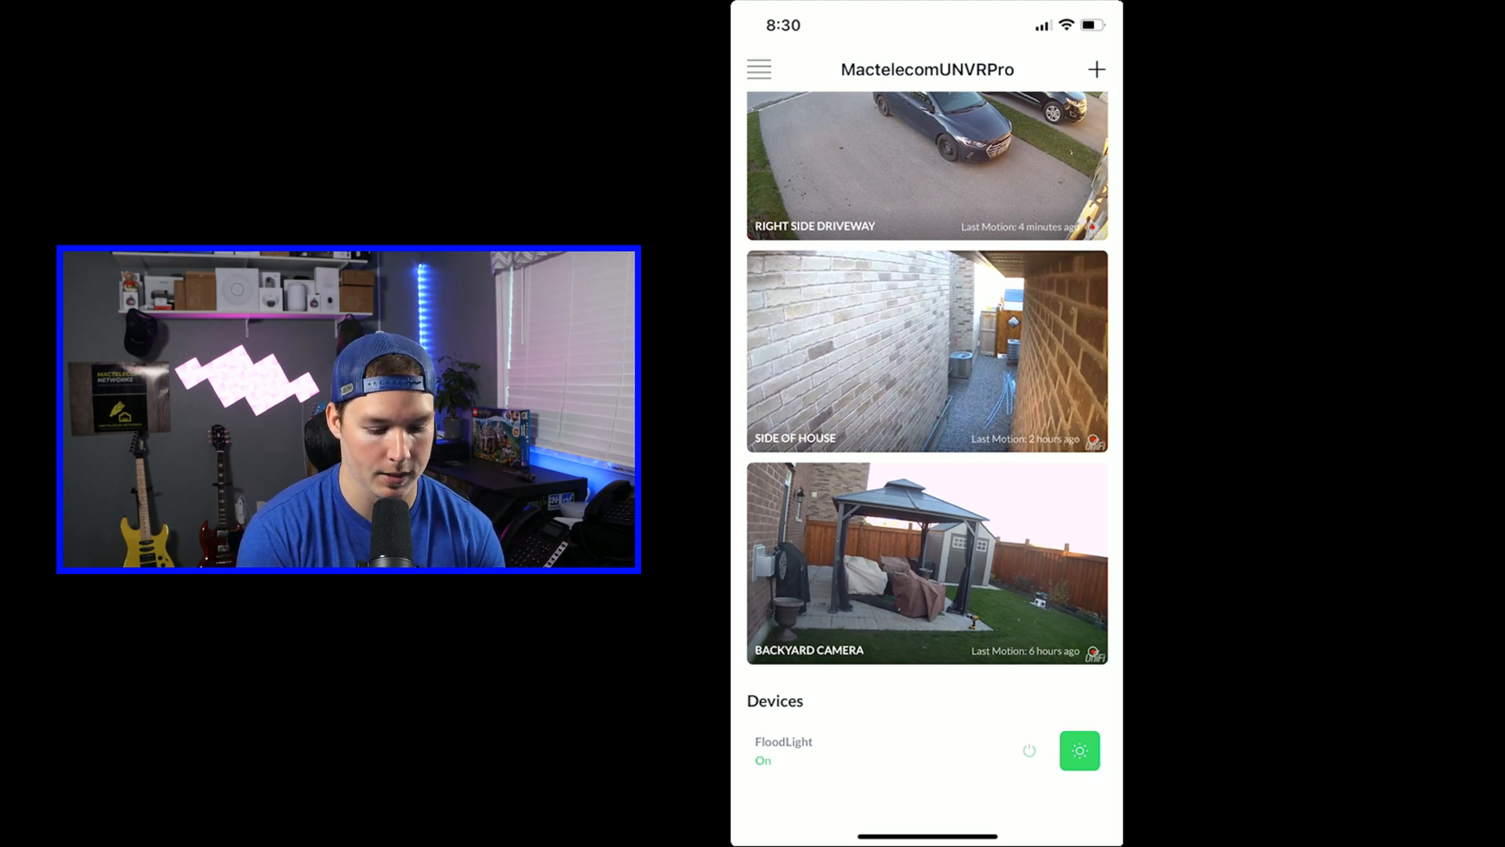
click(1079, 752)
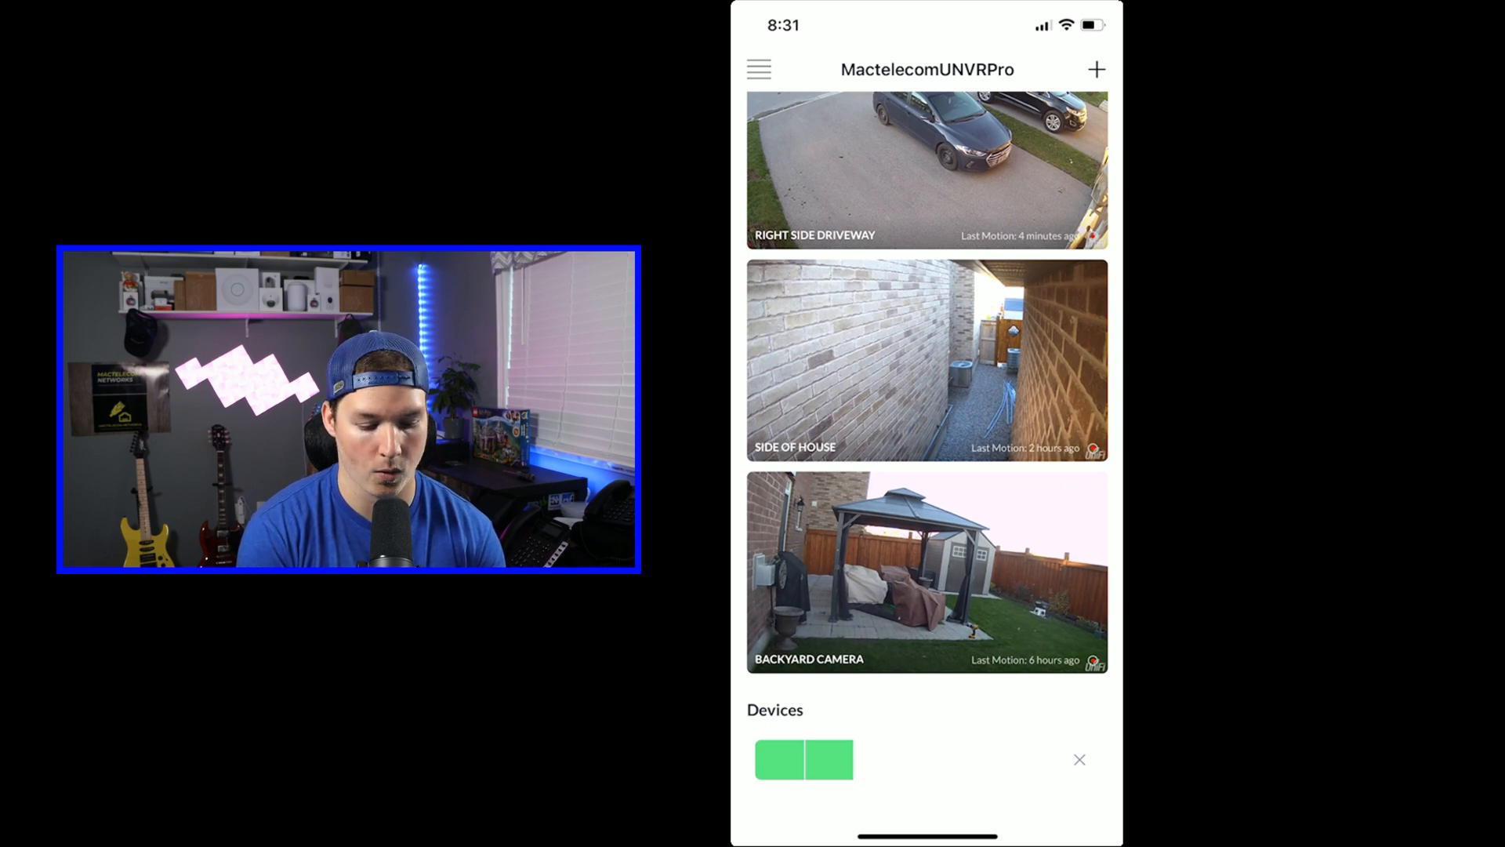
Step: Bring up the FloodLight's mobile settings page showing the On Motion trigger
click(806, 761)
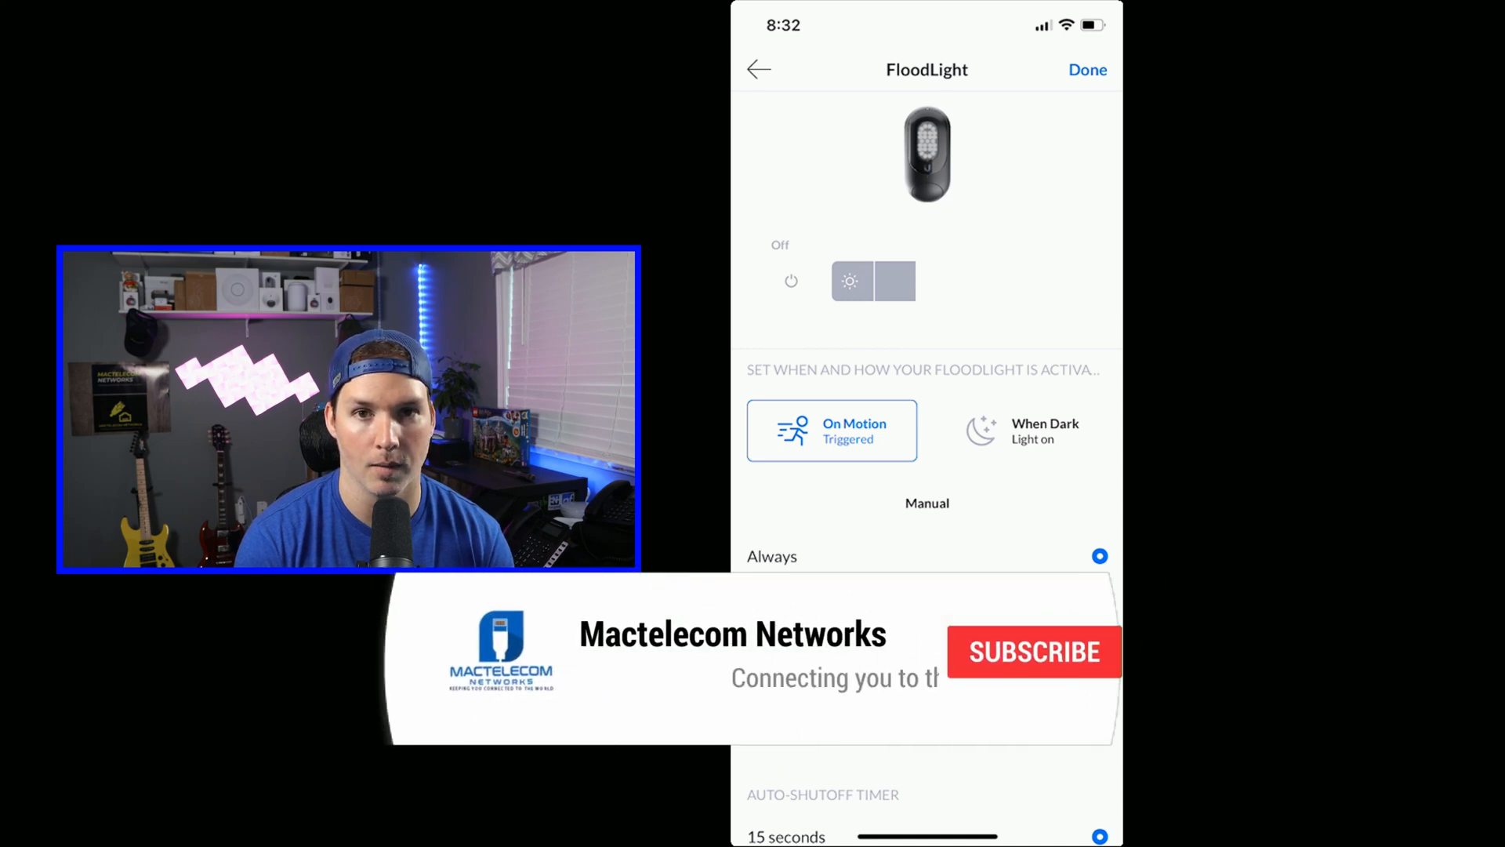
click(1035, 652)
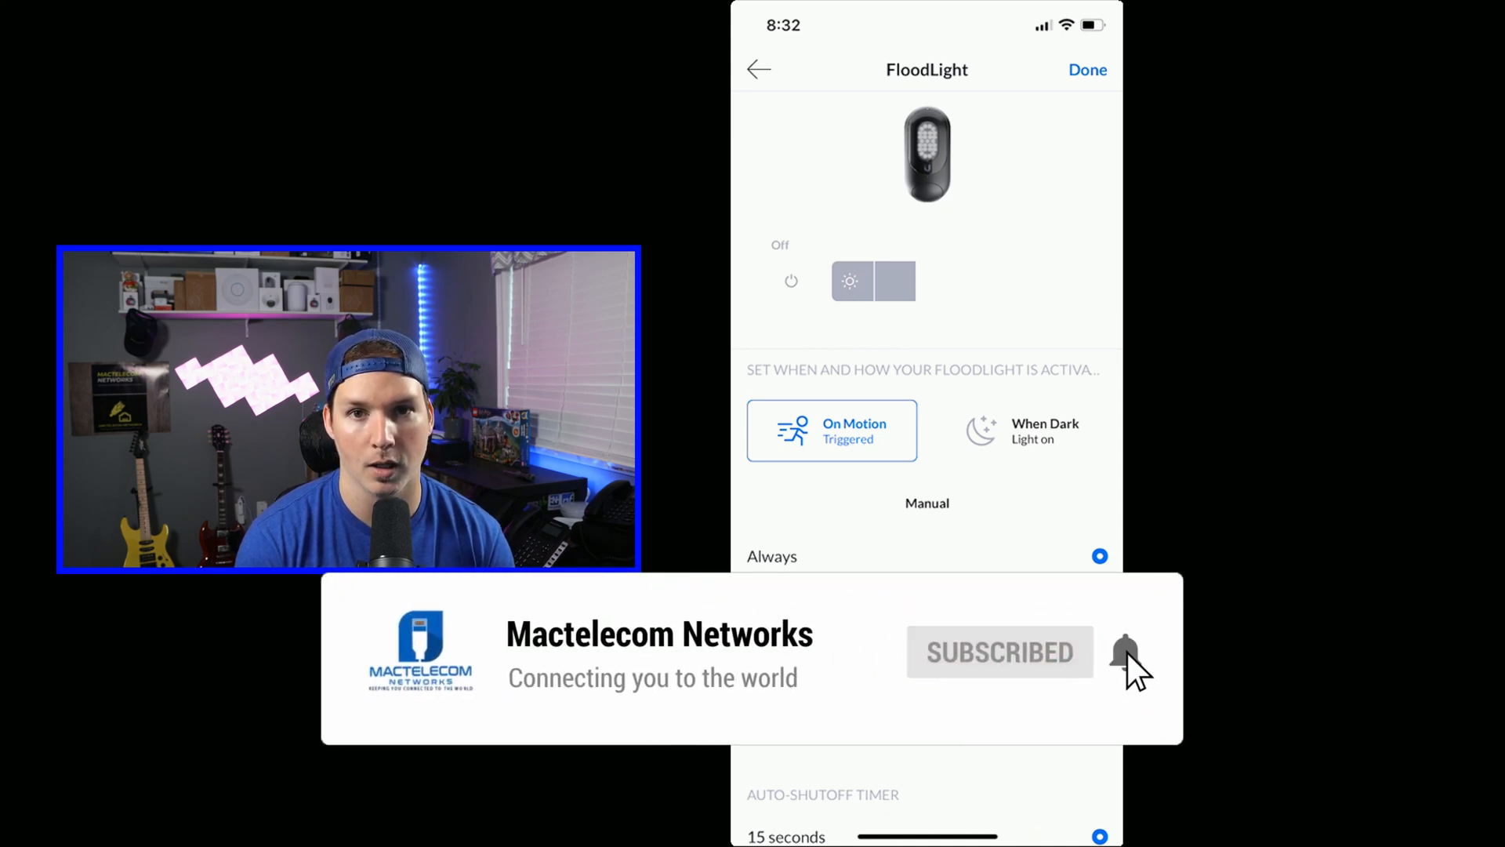